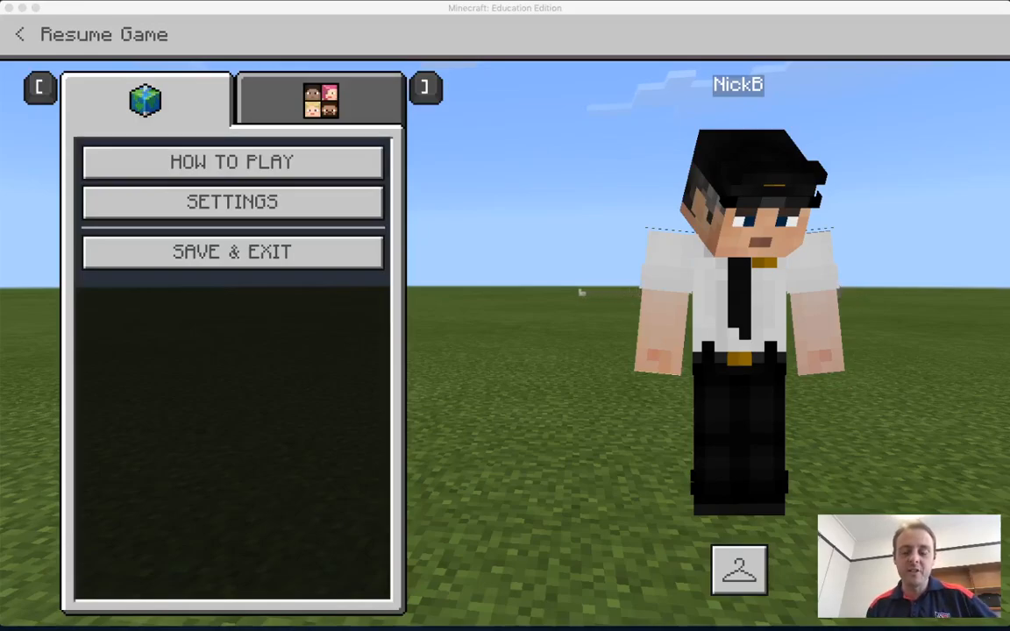
{"action": "mouse_move", "coordinate": [551, 295]}
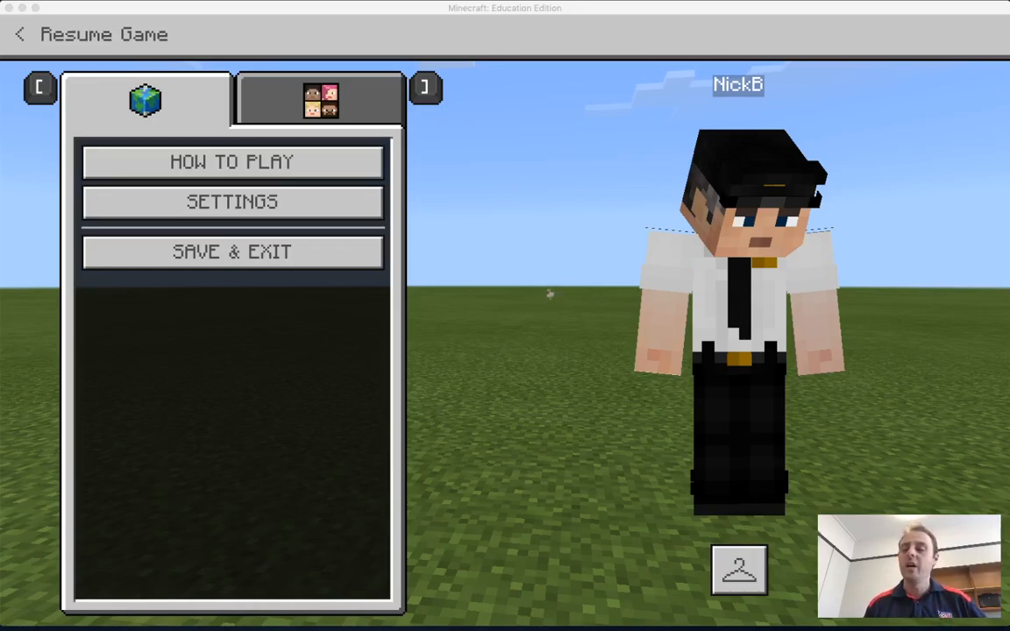
{"action": "mouse_move", "coordinate": [517, 298]}
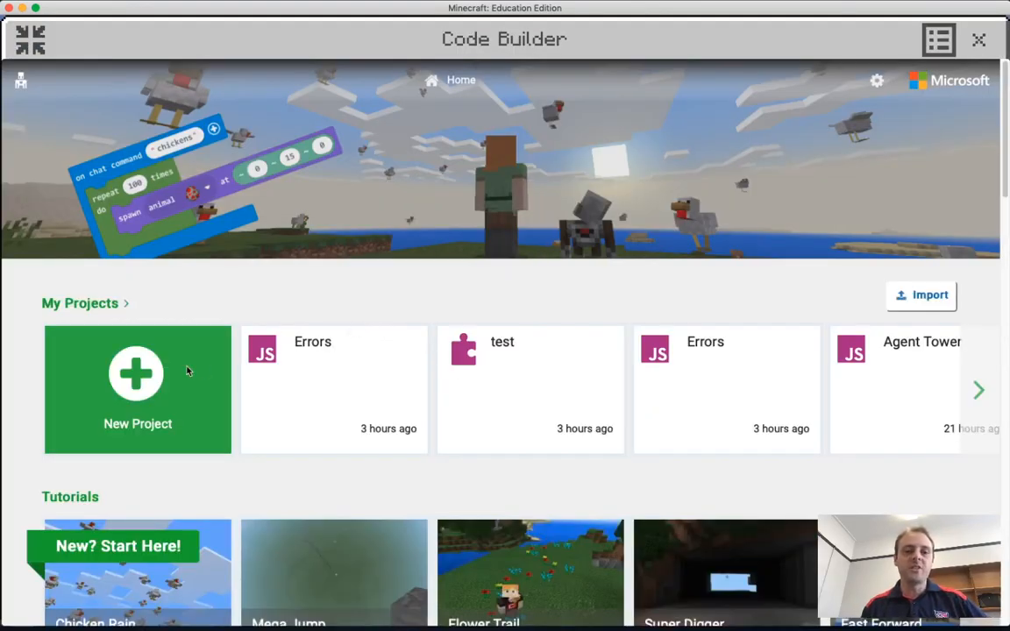
Create a new JavaScript-only project named 'Yellow Brick Road'
{"action": "left_click", "coordinate": [136, 374]}
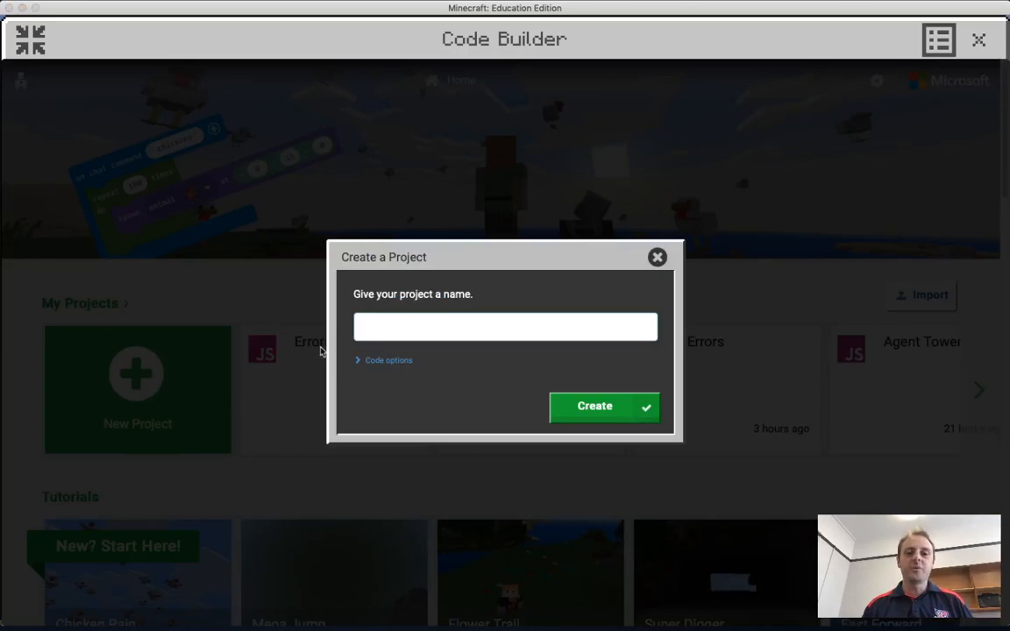
{"action": "type", "text": "Yellow Brick Road"}
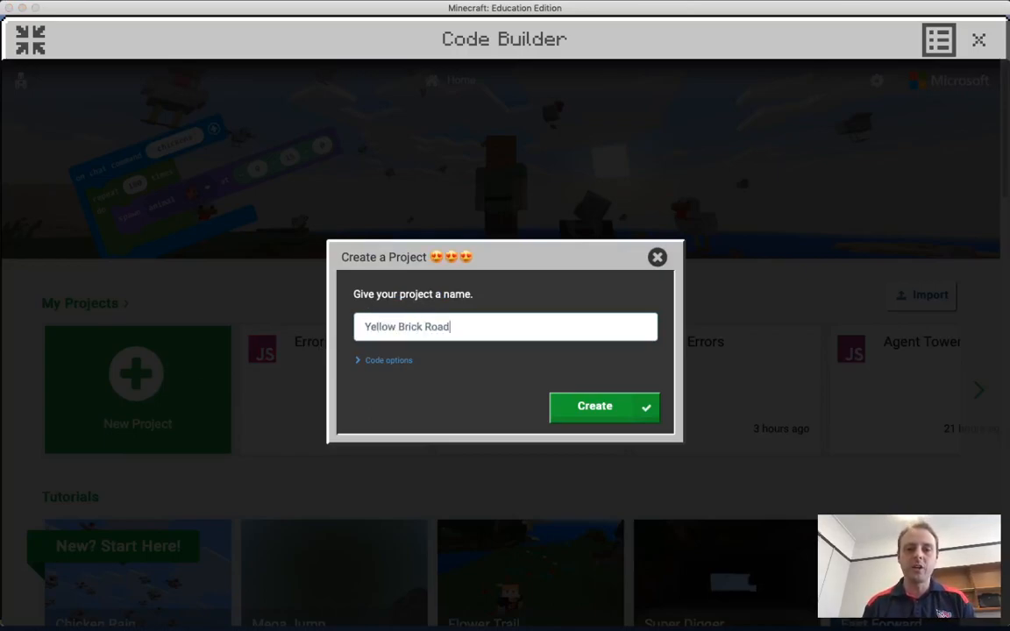
{"action": "left_click", "coordinate": [382, 361]}
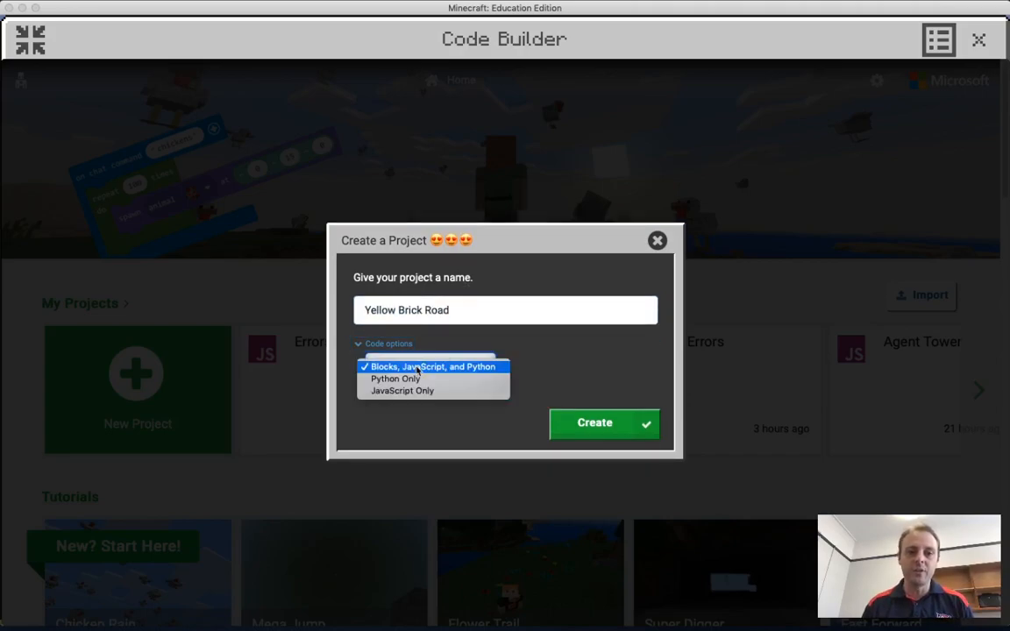
{"action": "left_click", "coordinate": [400, 389]}
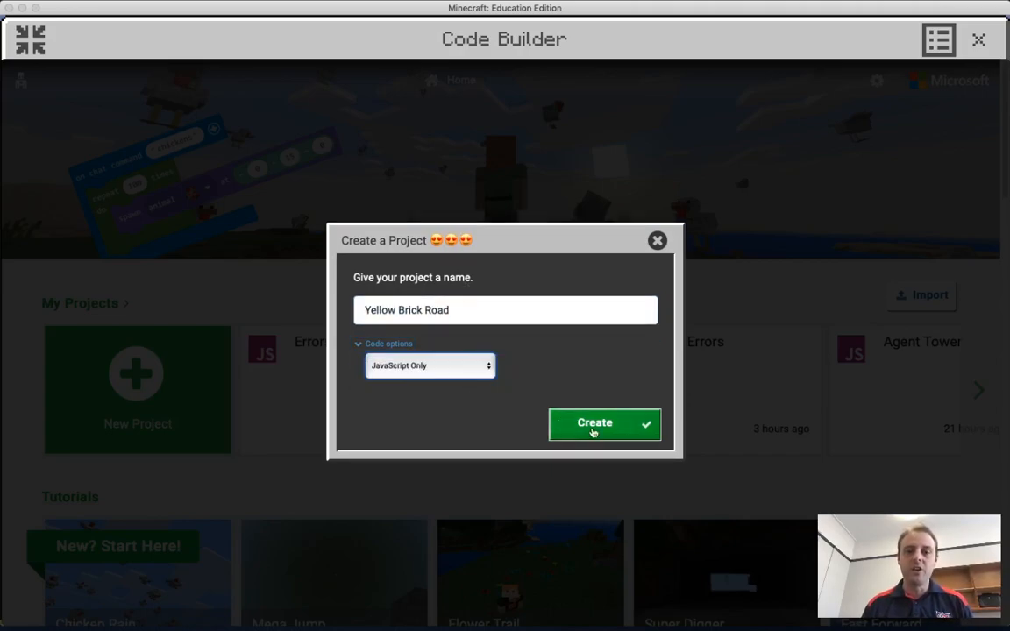
{"action": "left_click", "coordinate": [596, 424]}
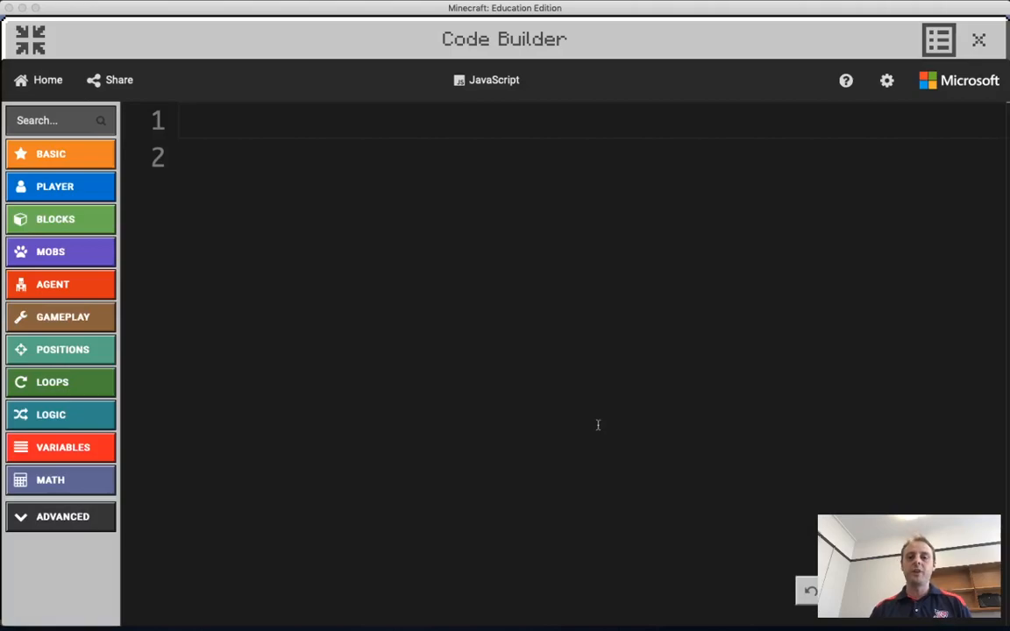
{"action": "mouse_move", "coordinate": [323, 224]}
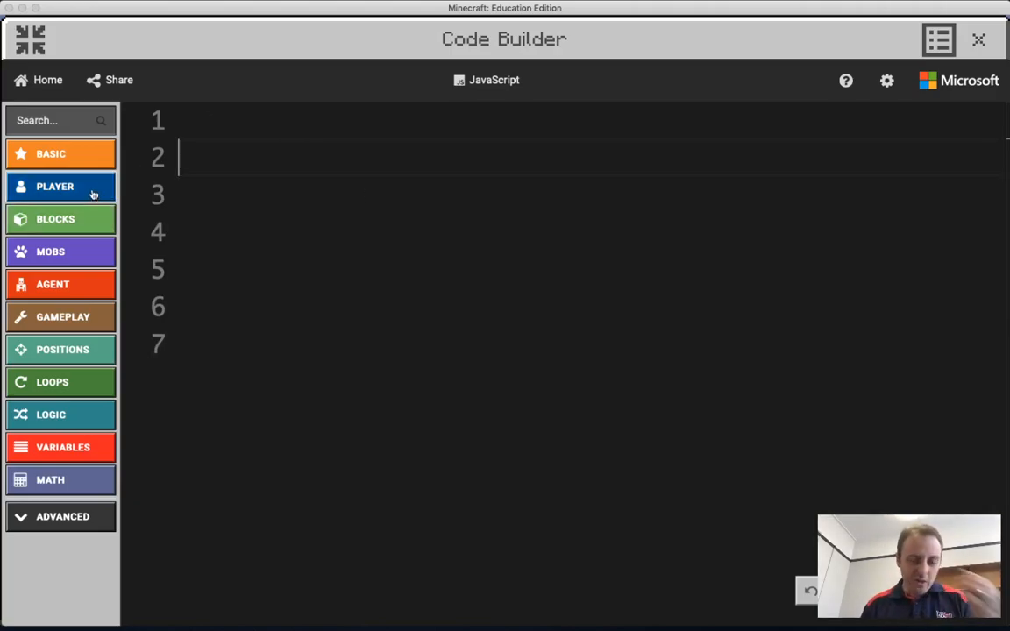
{"action": "left_click", "coordinate": [54, 186]}
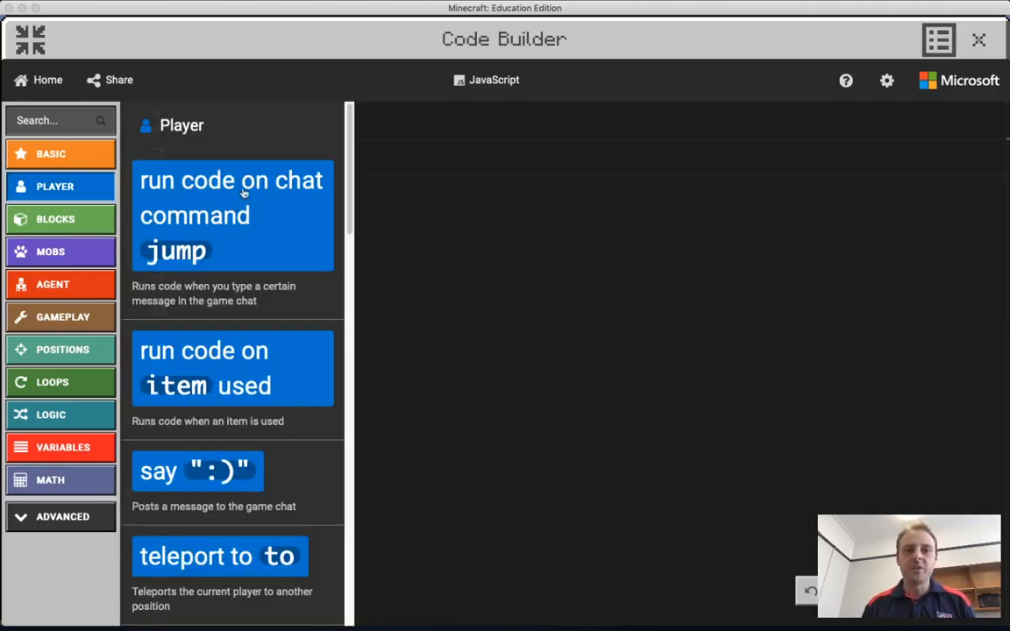
{"action": "mouse_move", "coordinate": [254, 189]}
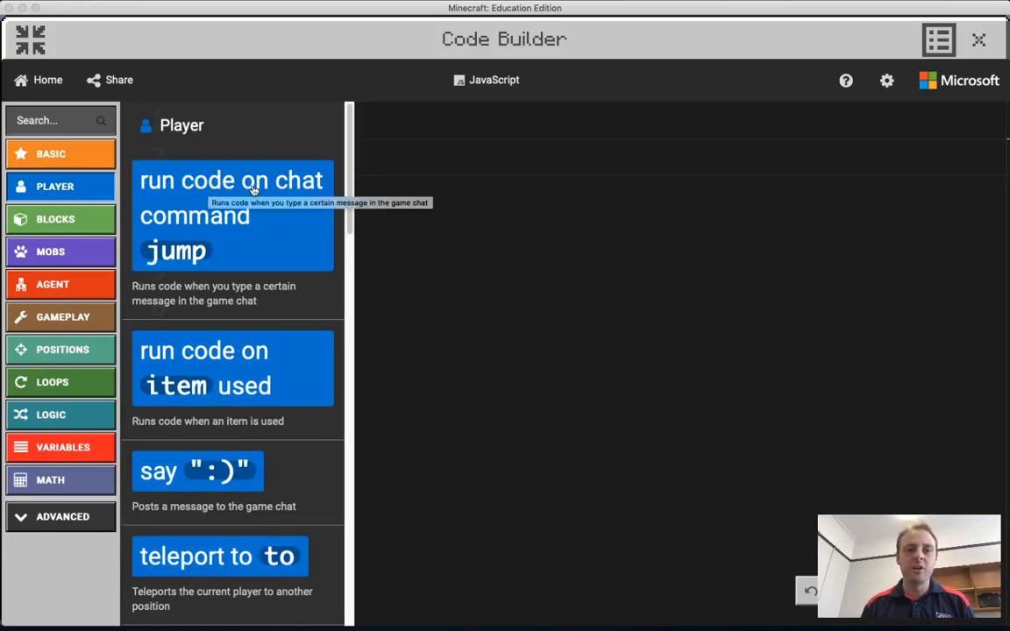
{"action": "mouse_move", "coordinate": [220, 235]}
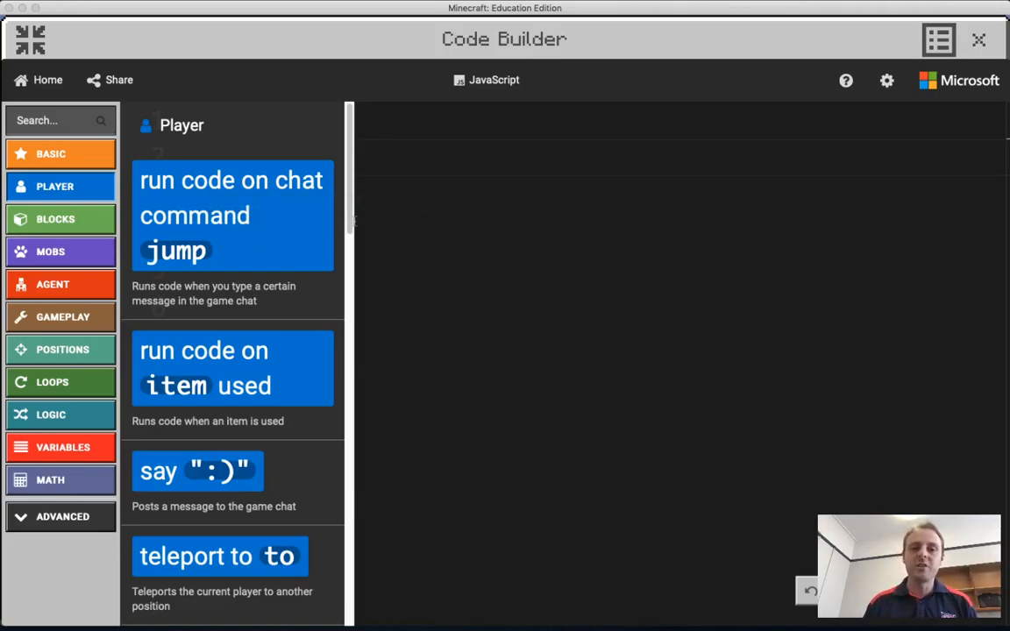
{"action": "scroll", "scroll_direction": "down", "scroll_amount": 3}
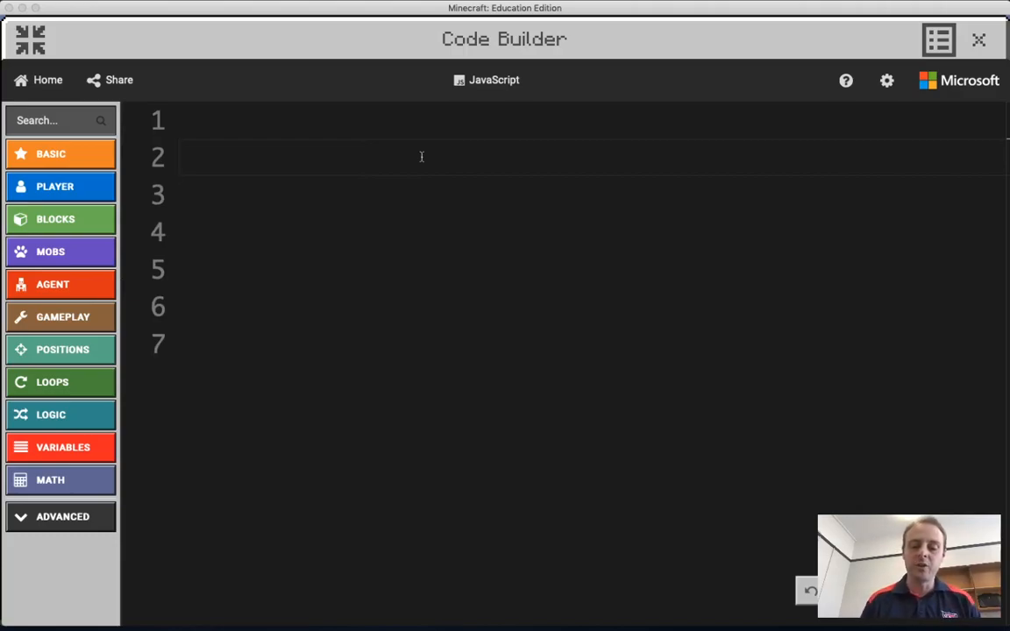
Insert a player.onTravelled event handler from the player namespace autocomplete
{"action": "type", "text": "player"}
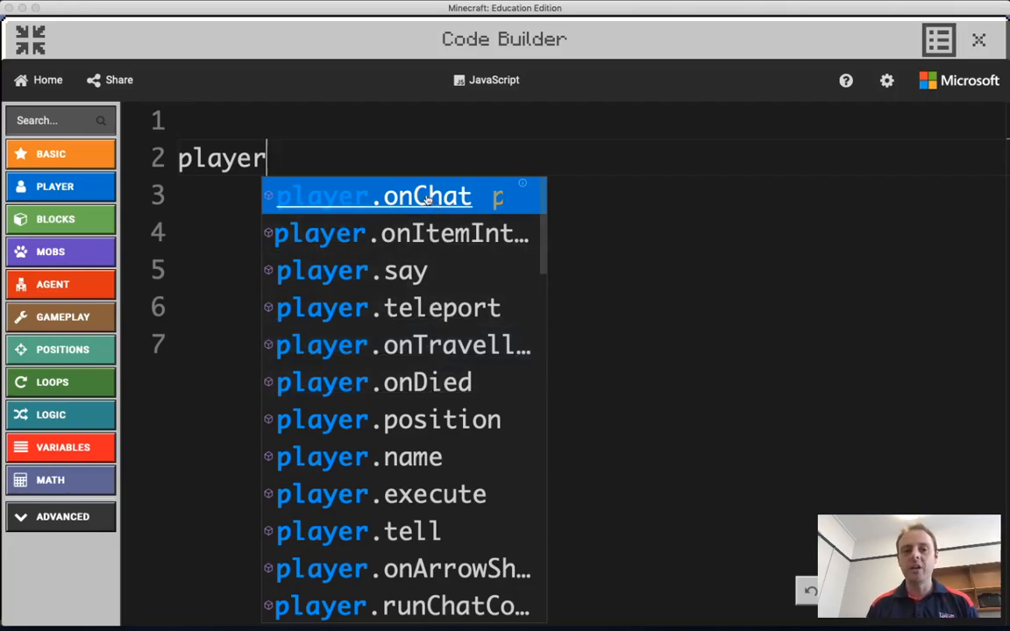
{"action": "type", "text": "."}
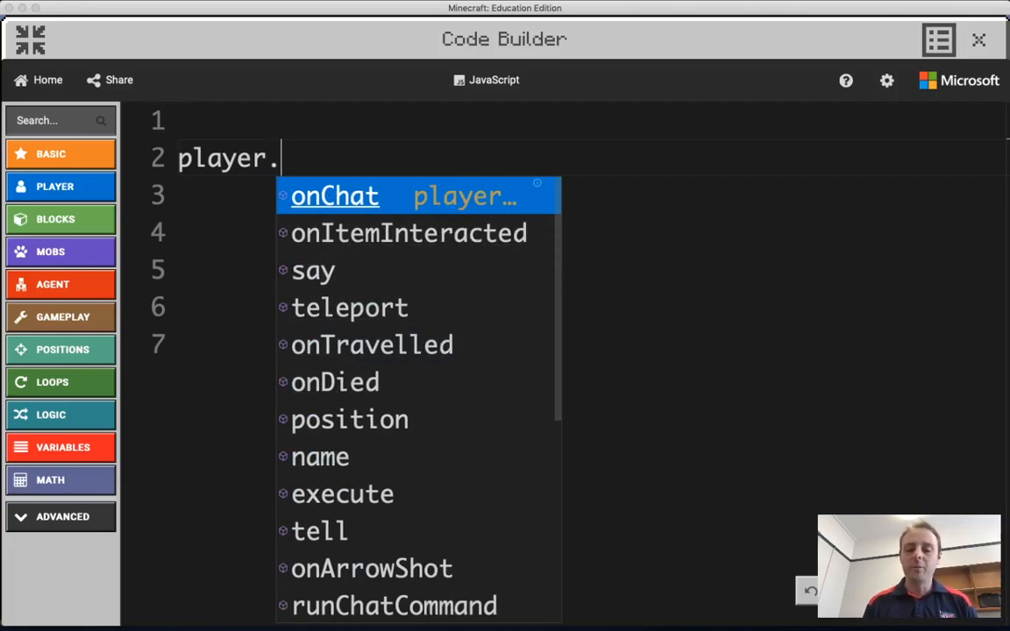
{"action": "left_click", "coordinate": [368, 344]}
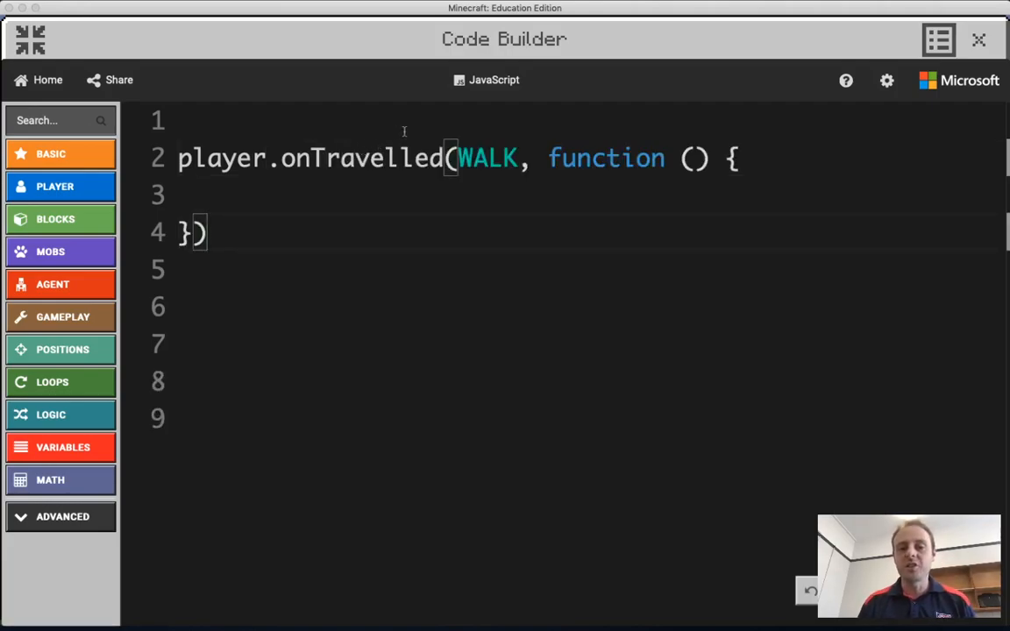
Replace the handler's movement argument so it triggers on WALK
{"action": "left_click_drag", "start_coordinate": [454, 158], "coordinate": [665, 158]}
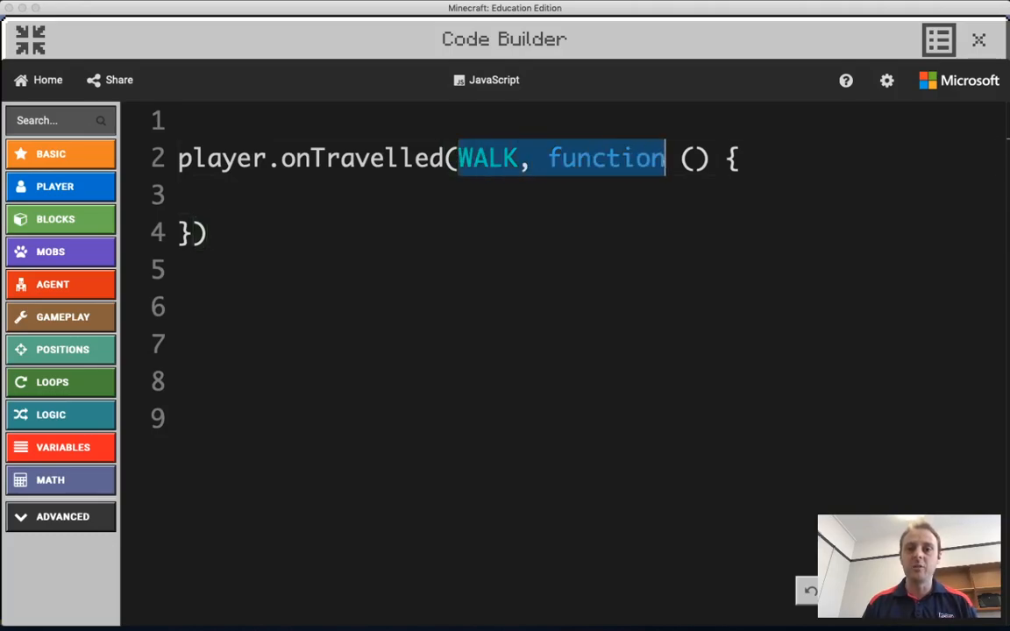
{"action": "left_click", "coordinate": [546, 179]}
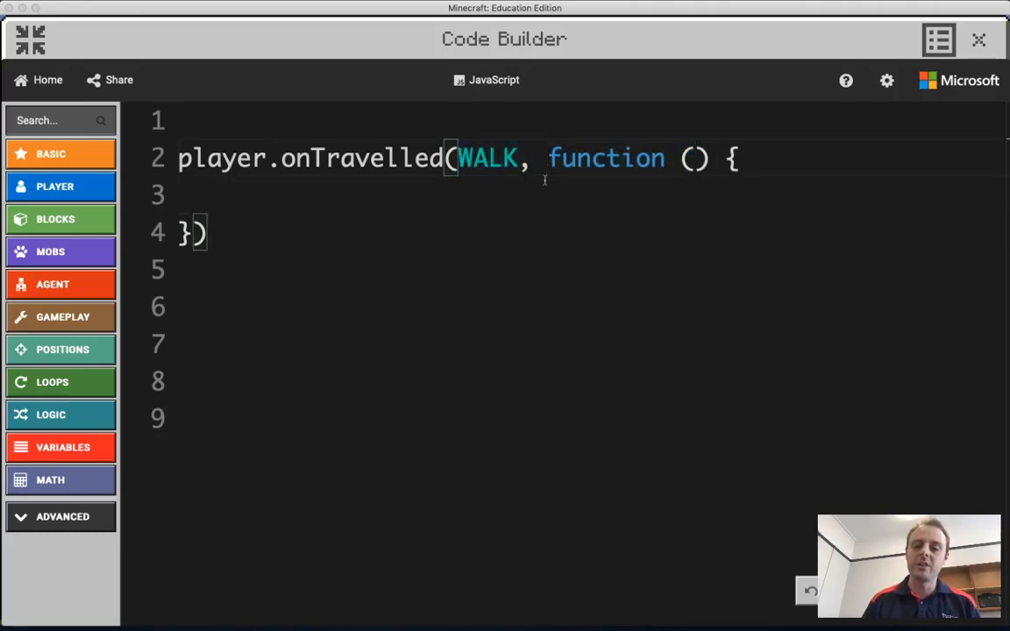
{"action": "double_click", "coordinate": [487, 157]}
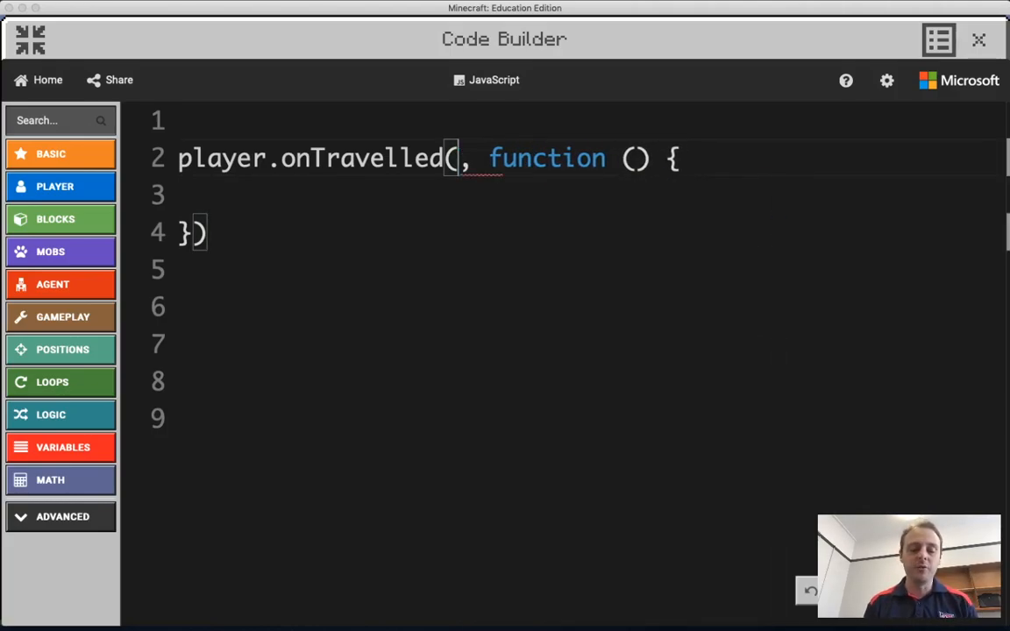
{"action": "type", "text": "SN"}
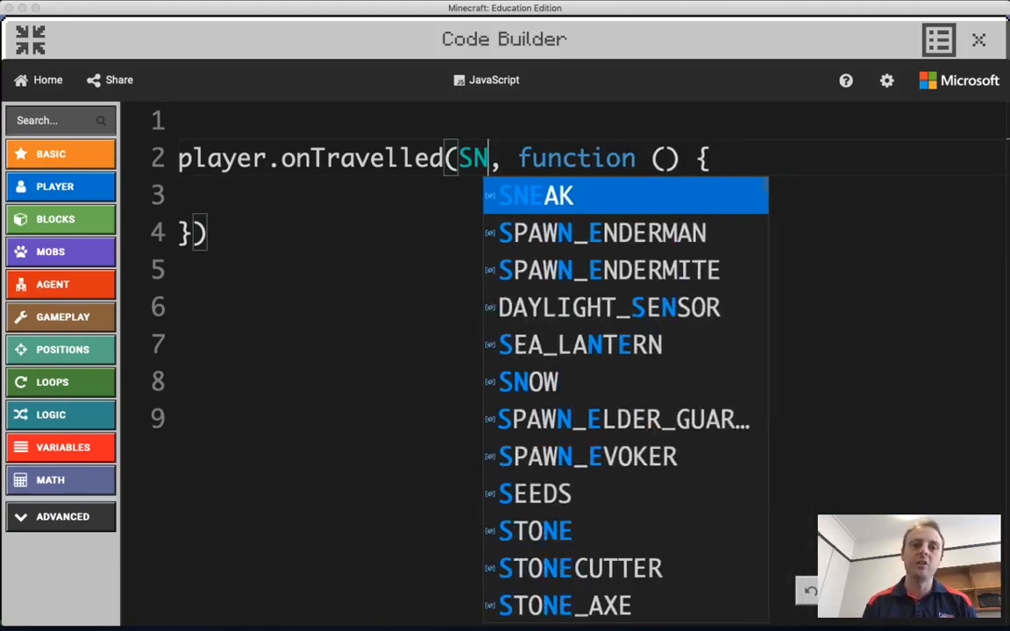
{"action": "type", "text": "WALK"}
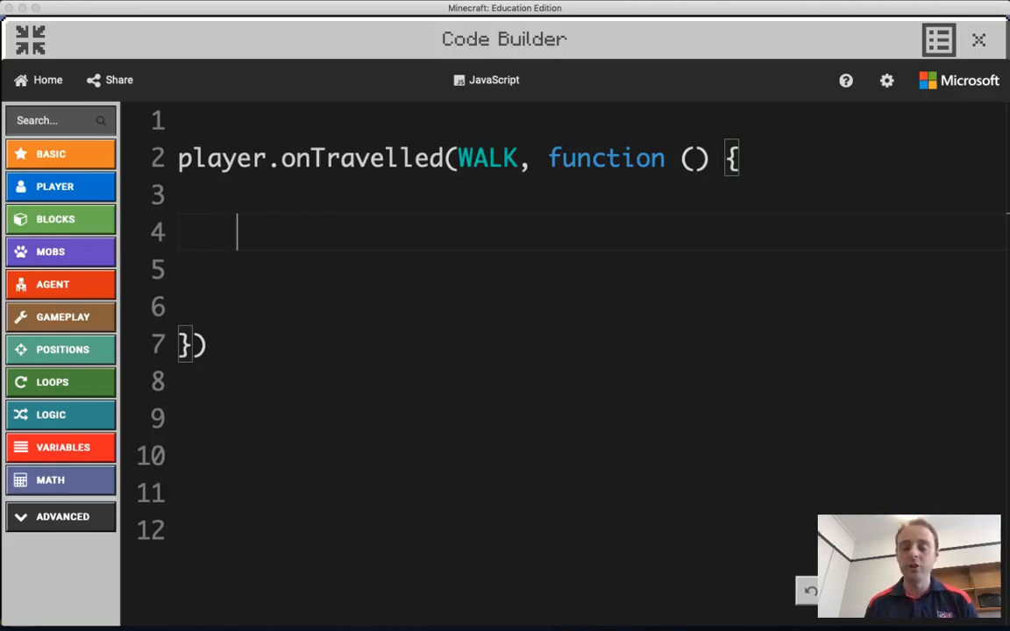
Add a blocks.place call at pos(0,0,0) inside the WALK handler
{"action": "type", "text": "BL"}
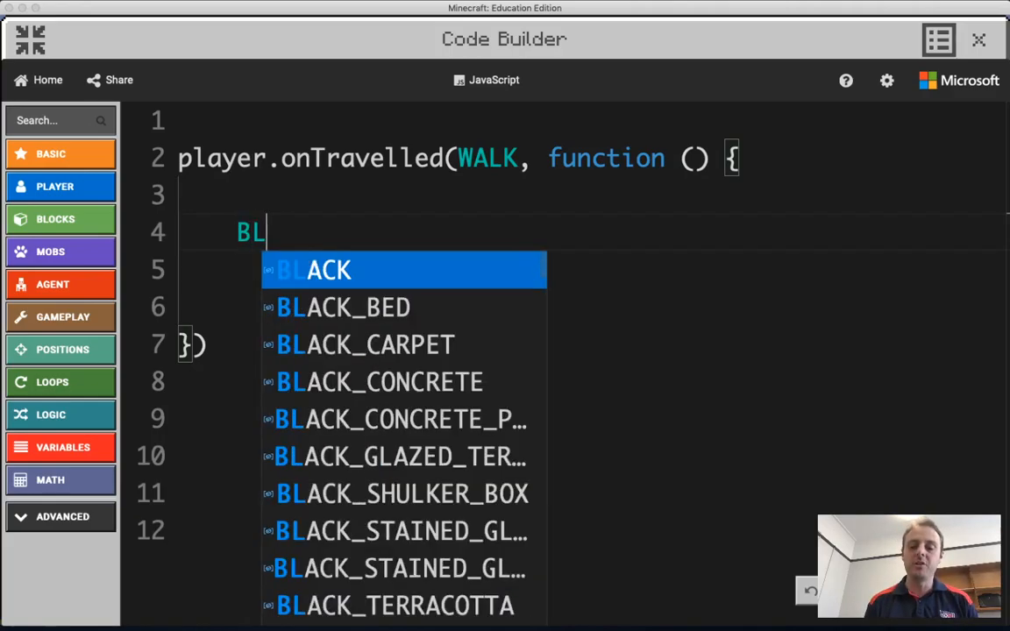
{"action": "type", "text": "OCK"}
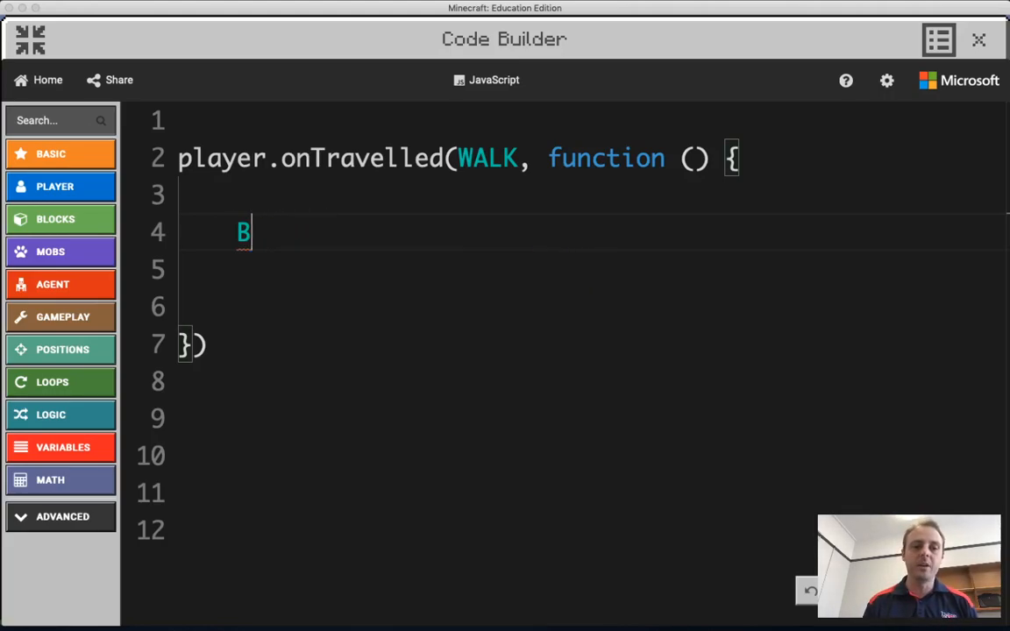
{"action": "type", "text": "locks."}
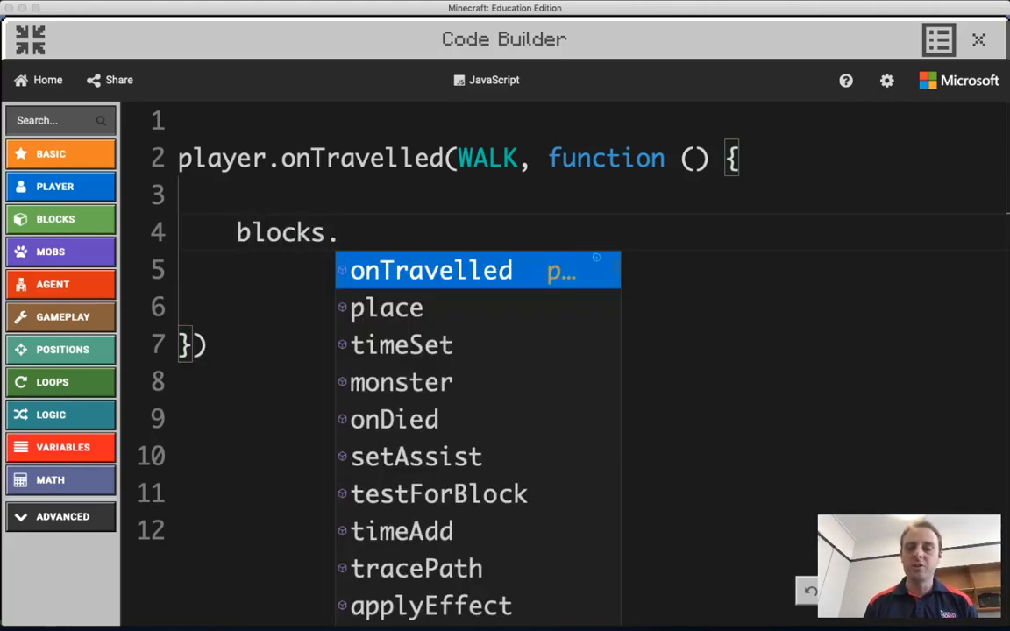
{"action": "left_click", "coordinate": [384, 307]}
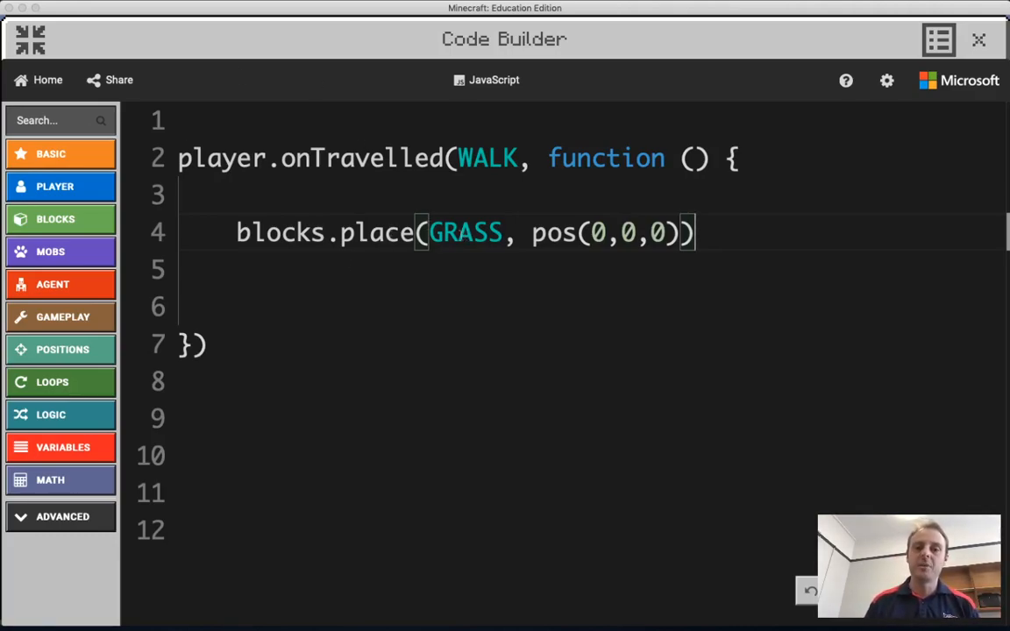
Select the GRASS block argument and begin replacing it
{"action": "double_click", "coordinate": [463, 231]}
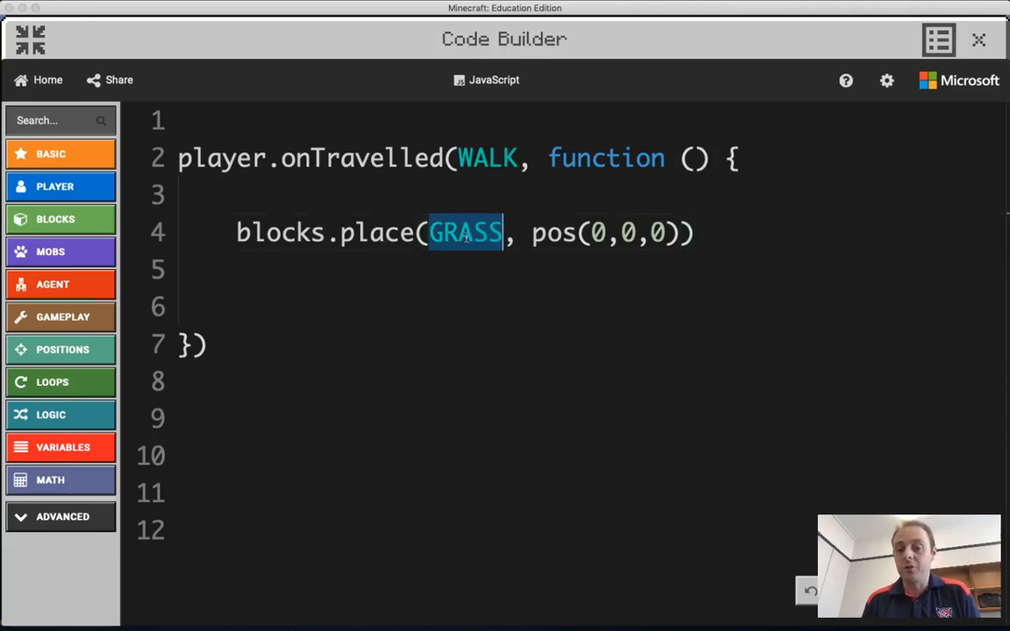
{"action": "type", "text": "y"}
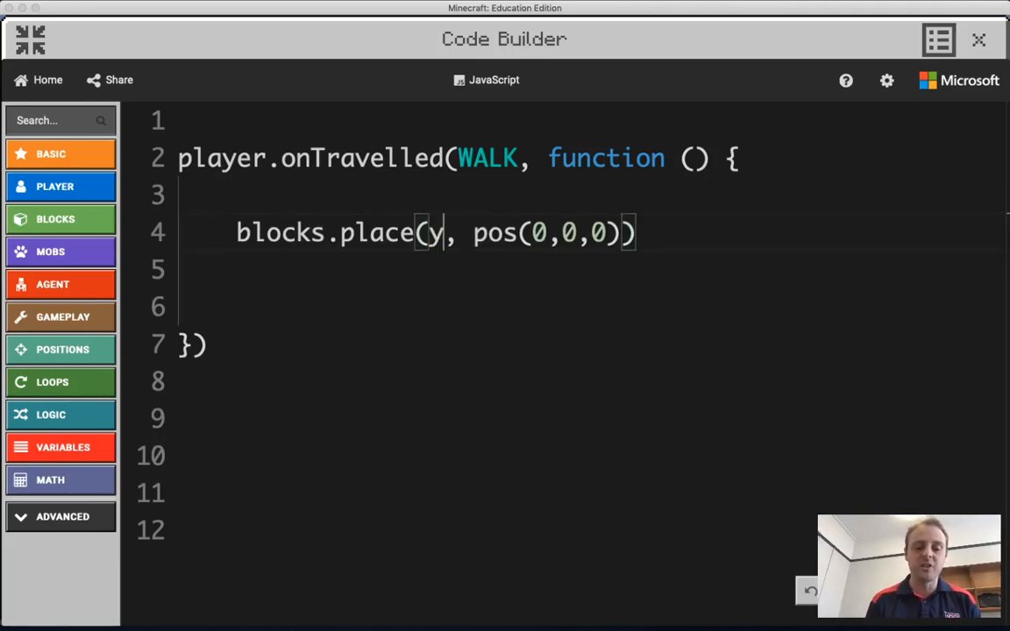
Make the placed block YELLOW_FLOWER via the 'yellow' autocomplete
{"action": "type", "text": "ellow"}
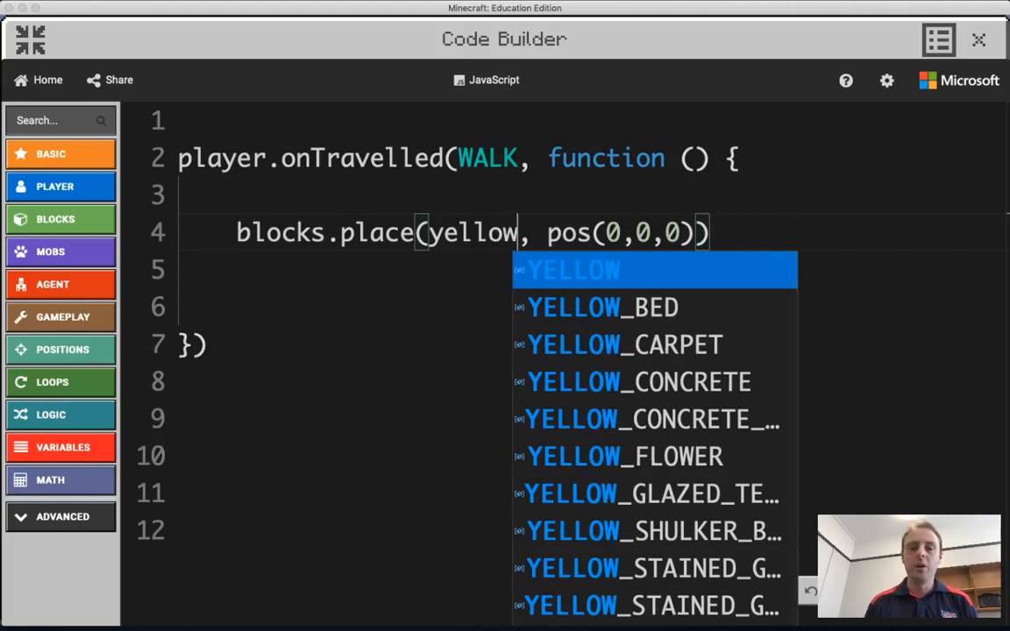
{"action": "left_click", "coordinate": [621, 456]}
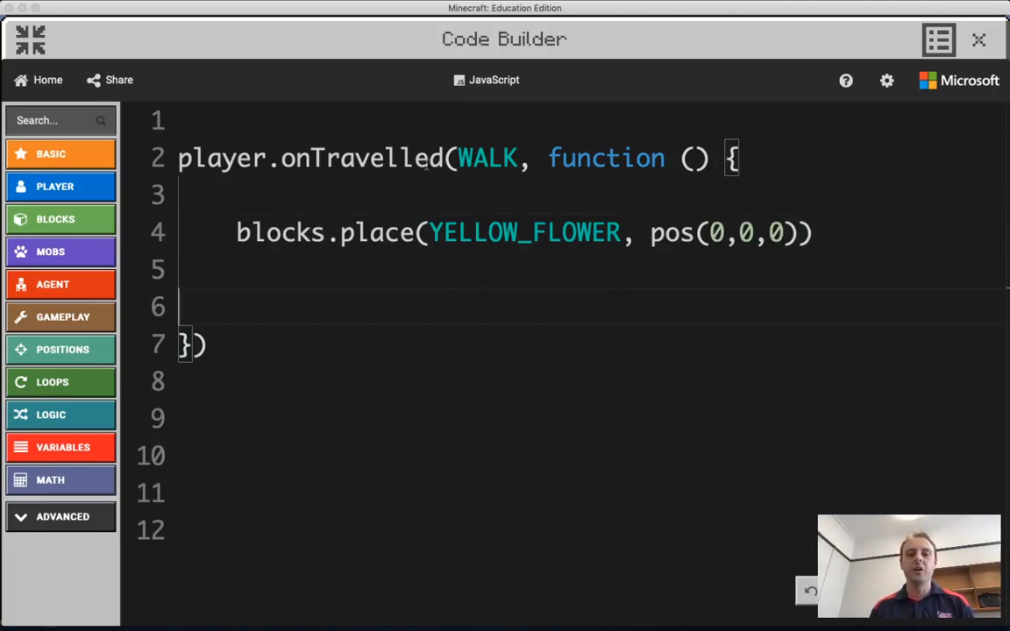
{"action": "left_click_drag", "start_coordinate": [283, 158], "coordinate": [507, 158]}
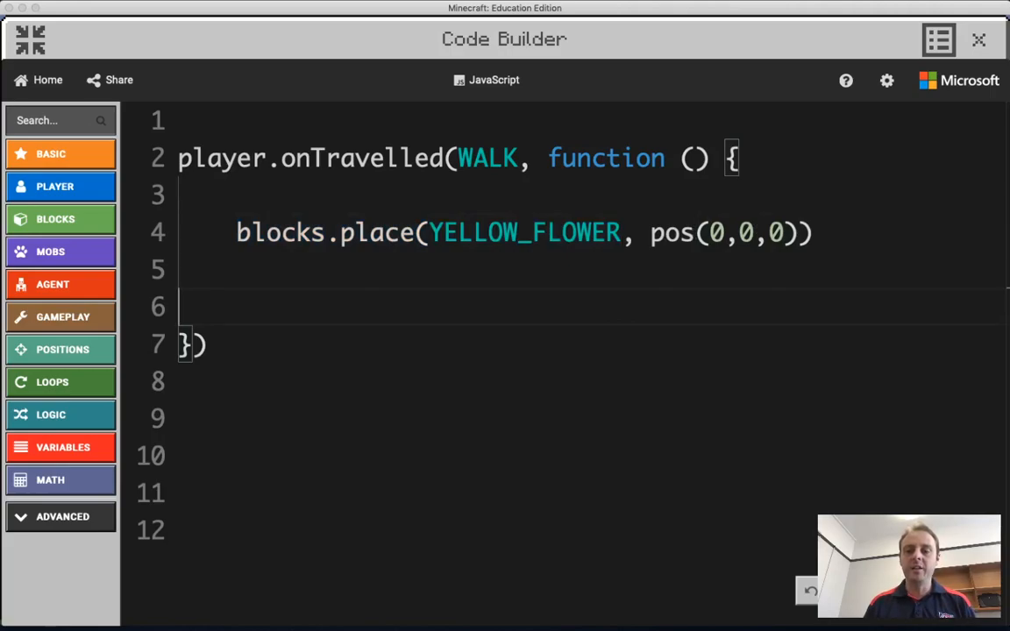
{"action": "mouse_move", "coordinate": [864, 485]}
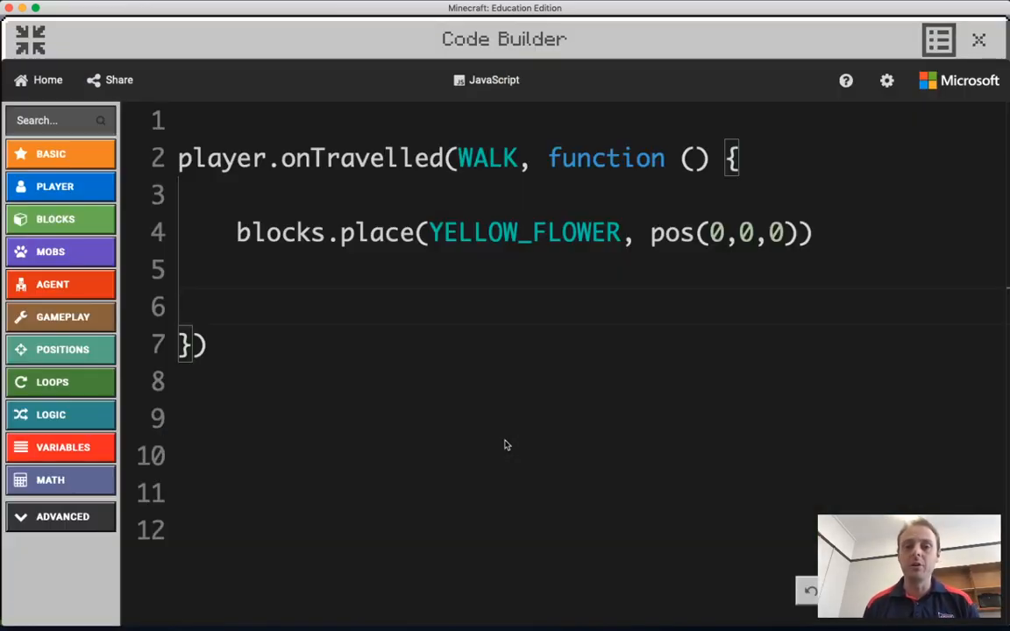
{"action": "mouse_move", "coordinate": [428, 229]}
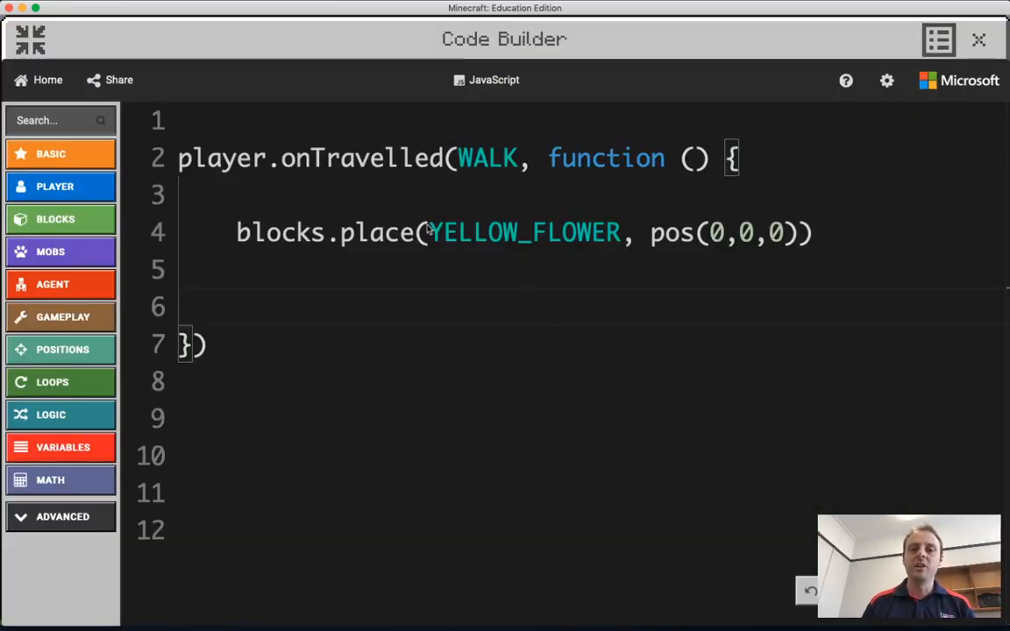
Change the block to GOLD_BLOCK and try a y offset of -1 before erasing the line
{"action": "double_click", "coordinate": [522, 231]}
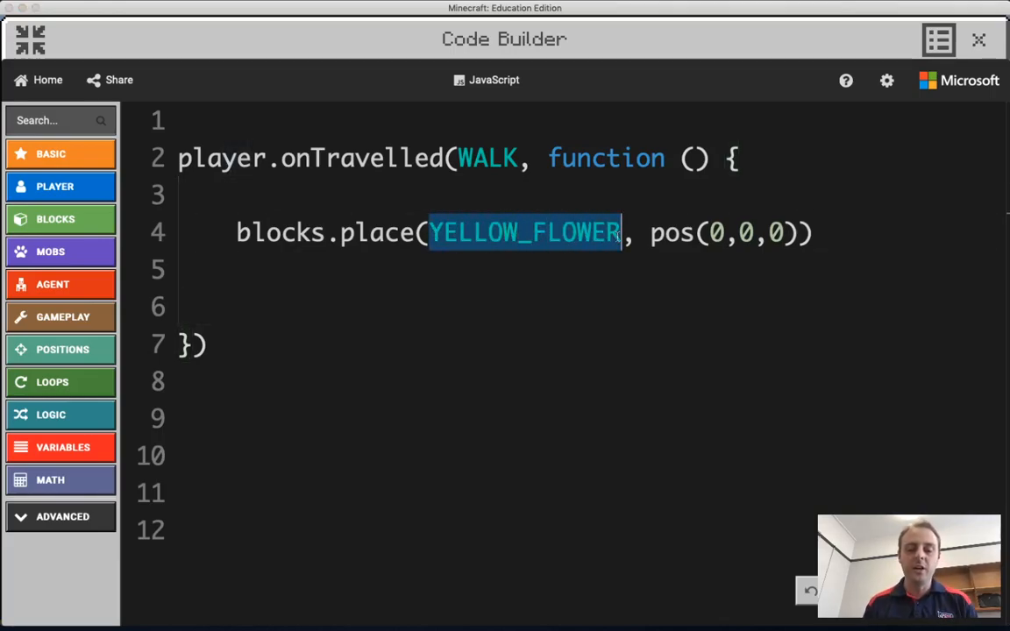
{"action": "type", "text": "G"}
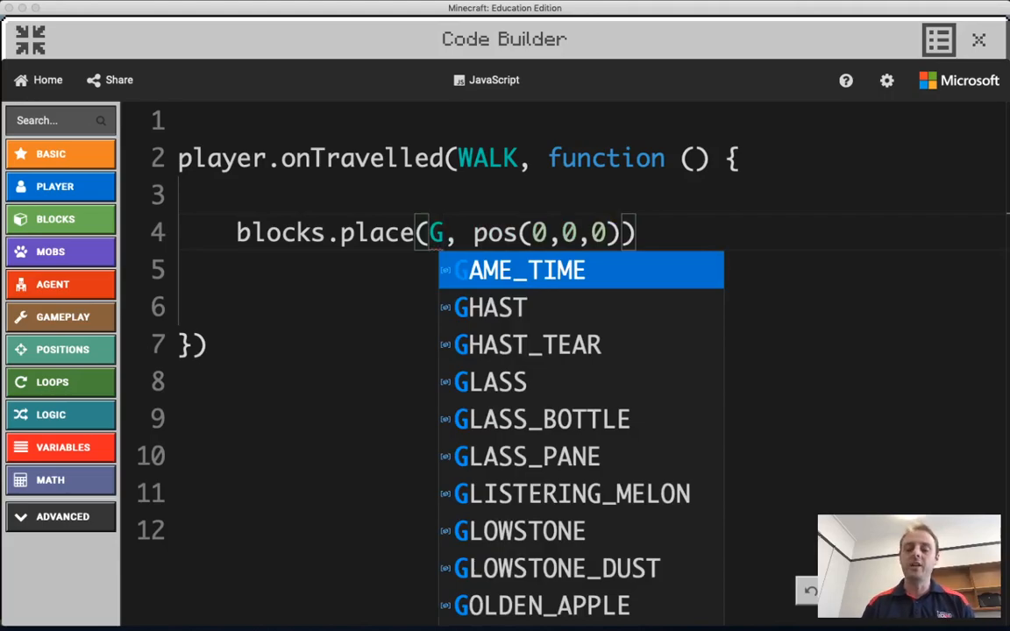
{"action": "type", "text": "OLD"}
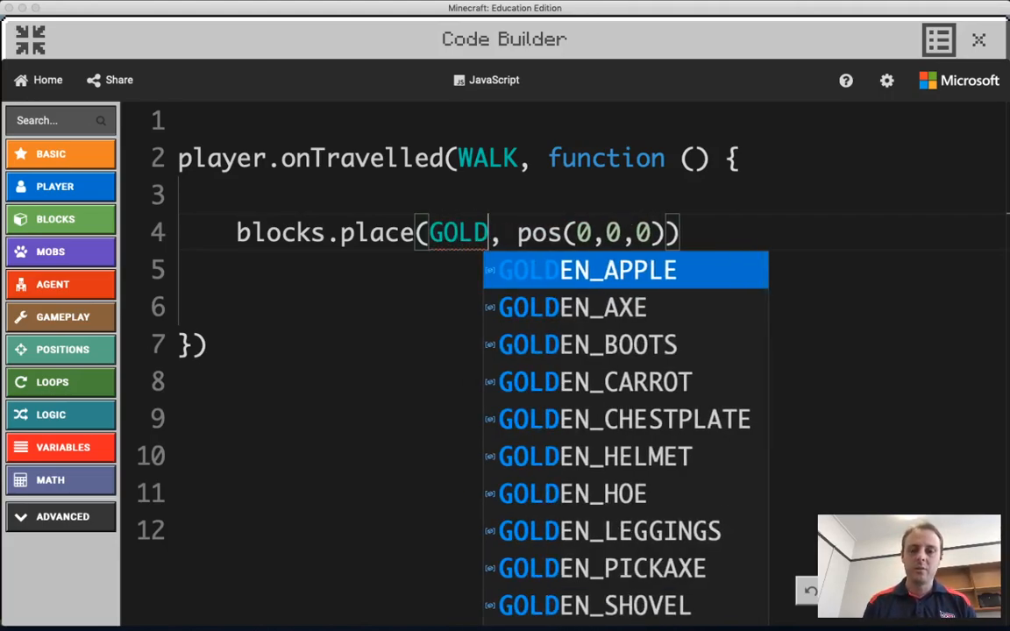
{"action": "type", "text": "_BLOCK"}
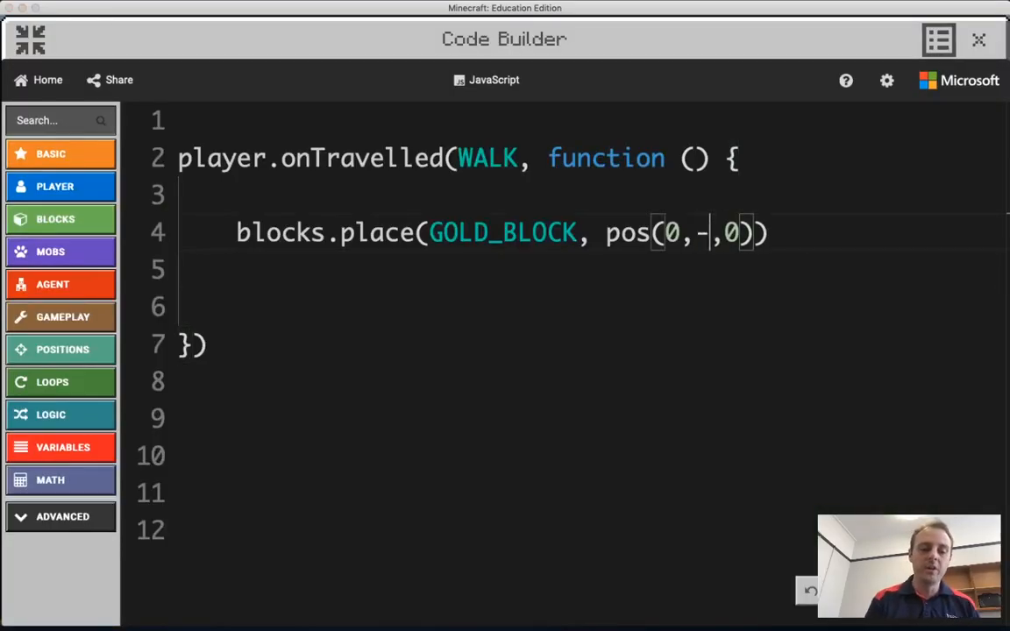
{"action": "type", "text": "1"}
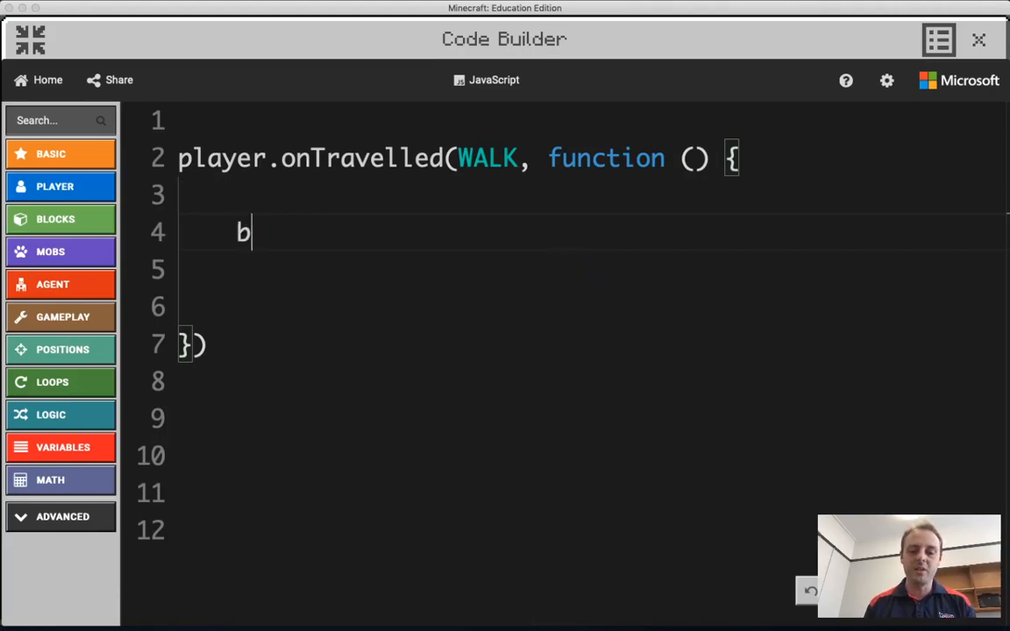
Insert a blocks.fill call with GOLD_BLOCK as the material
{"action": "type", "text": "lock.f"}
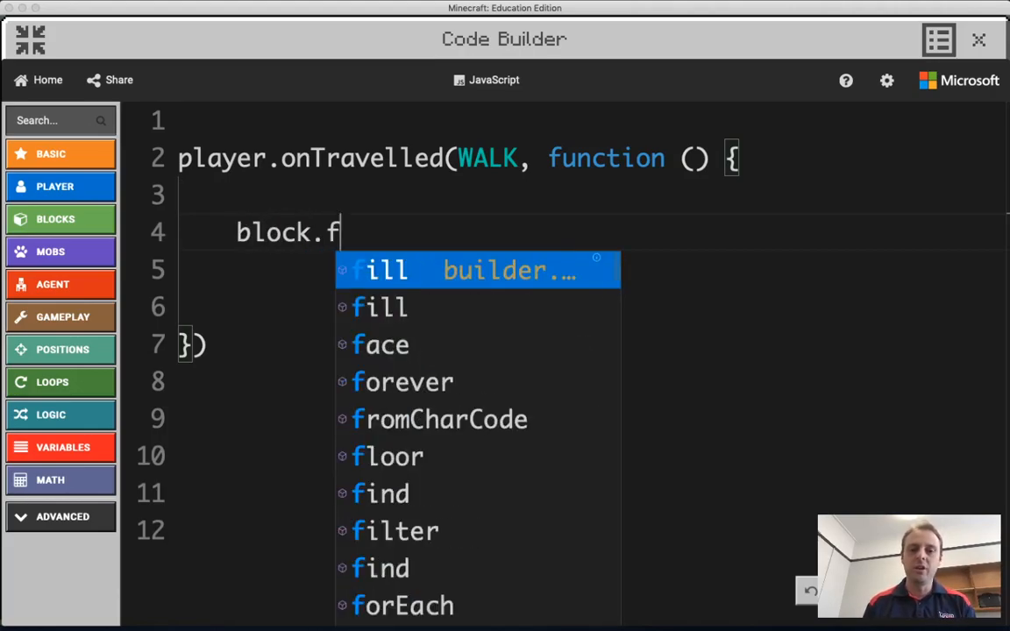
{"action": "left_click", "coordinate": [379, 270]}
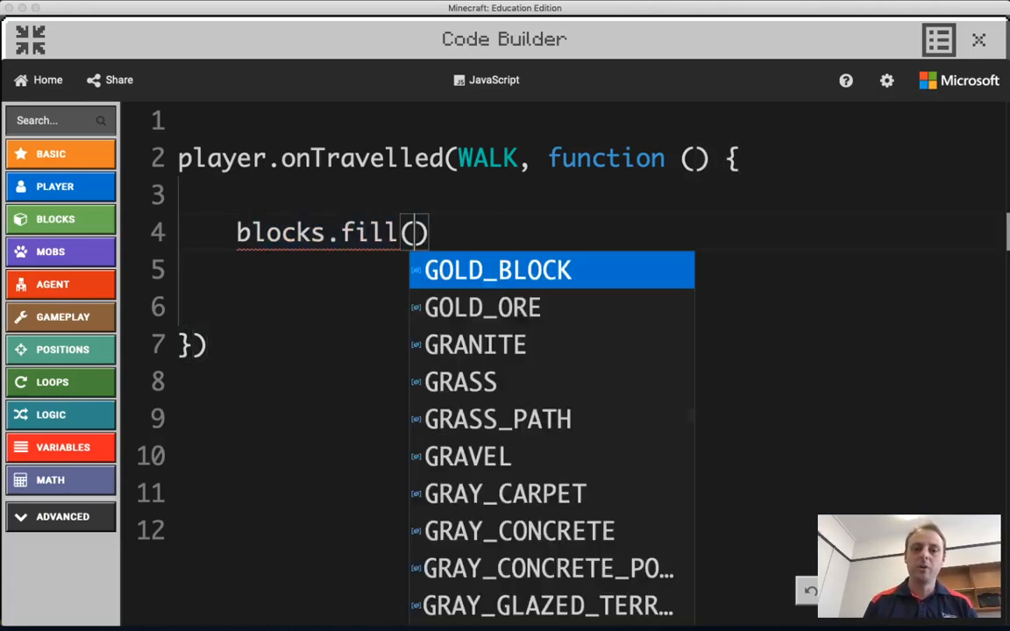
{"action": "mouse_move", "coordinate": [495, 266]}
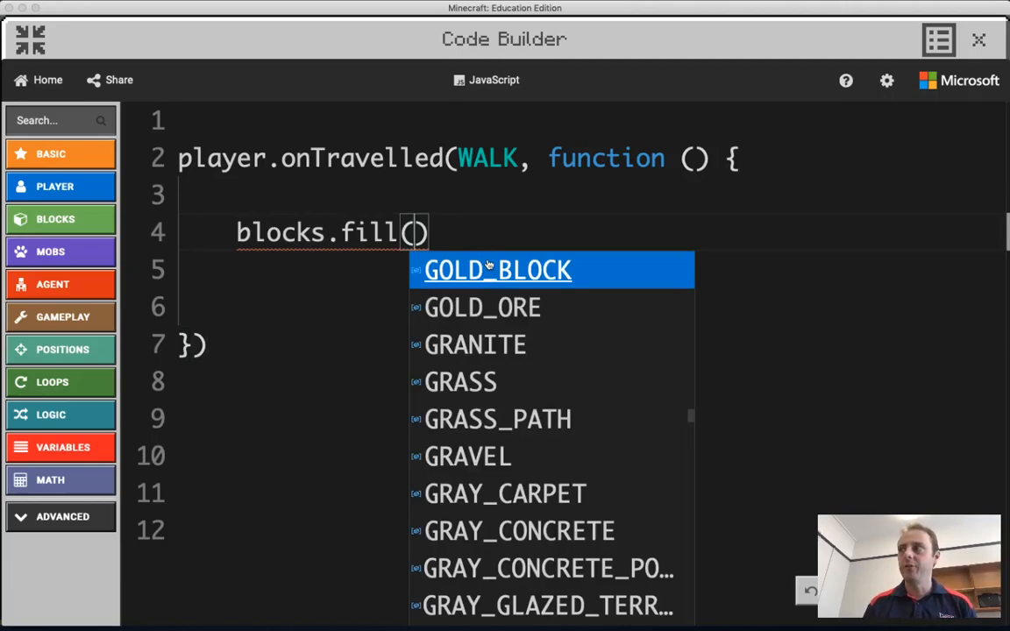
{"action": "left_click", "coordinate": [498, 270]}
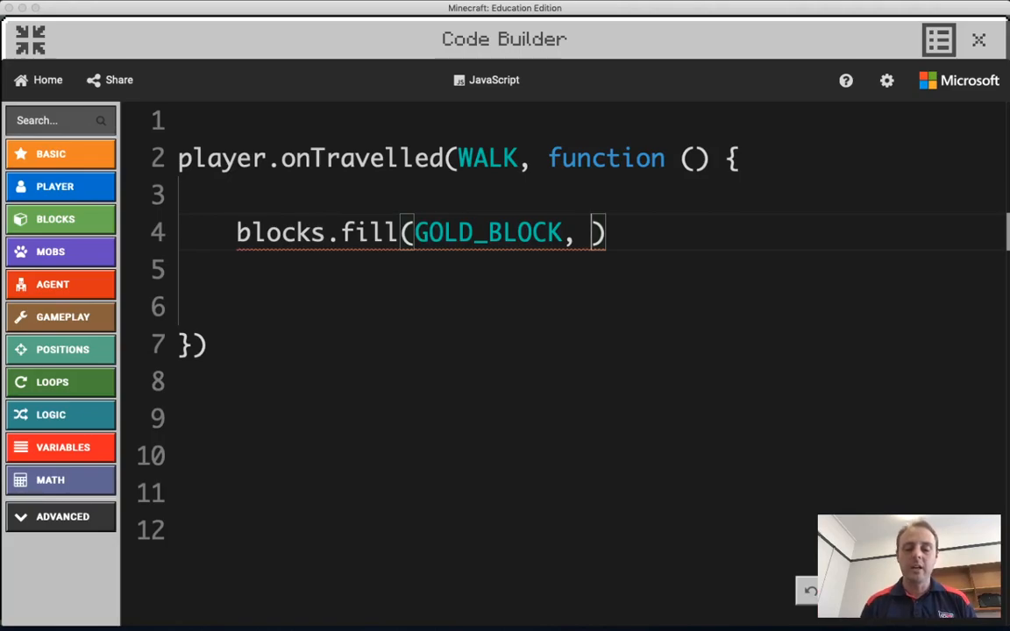
Give the fill corners pos(-1,-1,-1) and pos(1,-1,1) for a 3x3 grid under the player
{"action": "type", "text": "pos("}
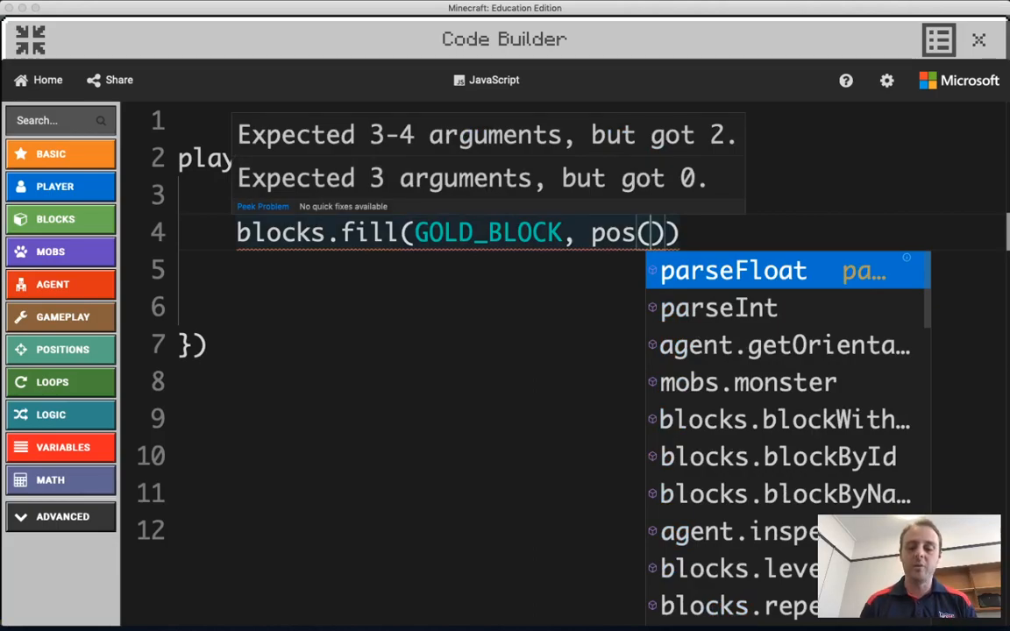
{"action": "type", "text": "-1,"}
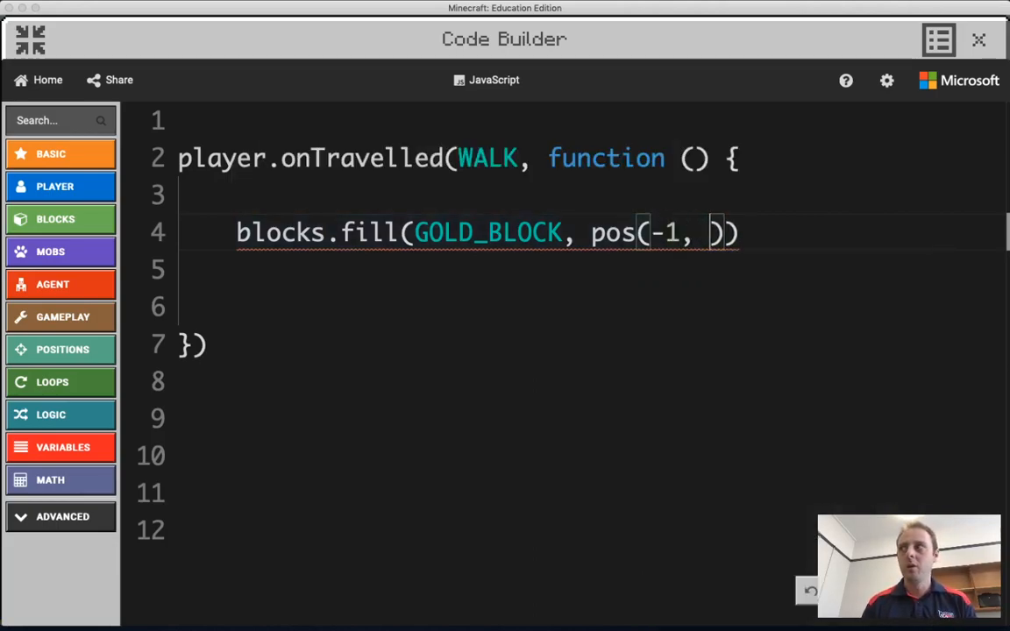
{"action": "type", "text": "-1, -1"}
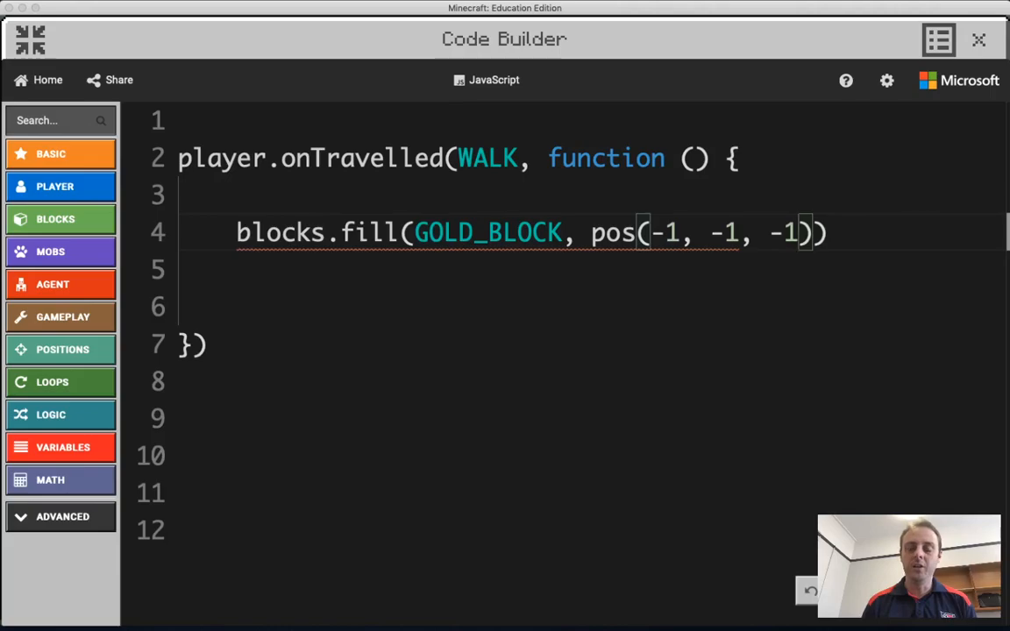
{"action": "type", "text": ","}
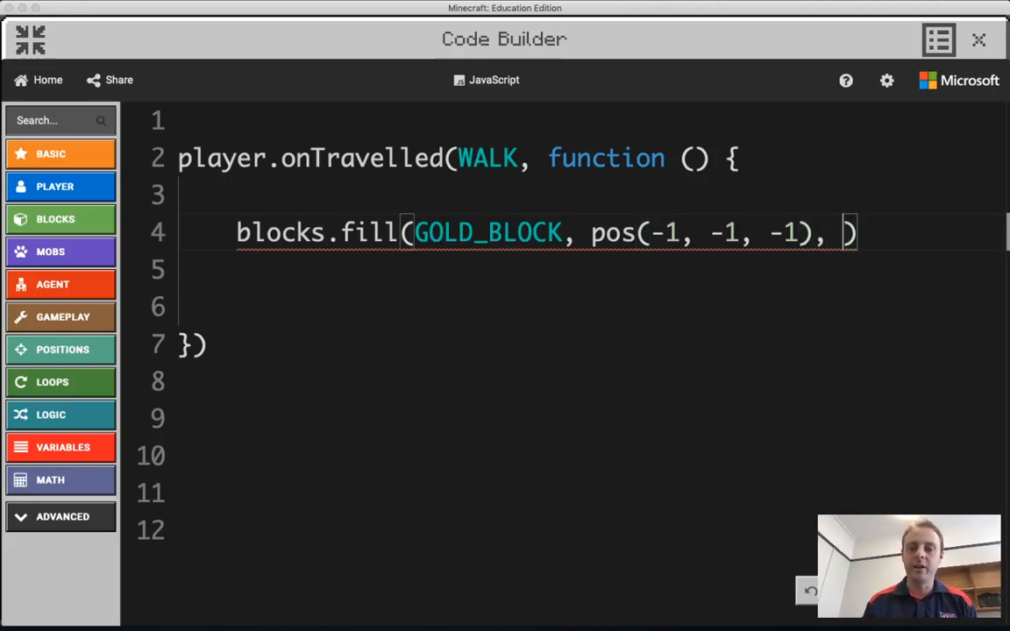
{"action": "type", "text": "pos("}
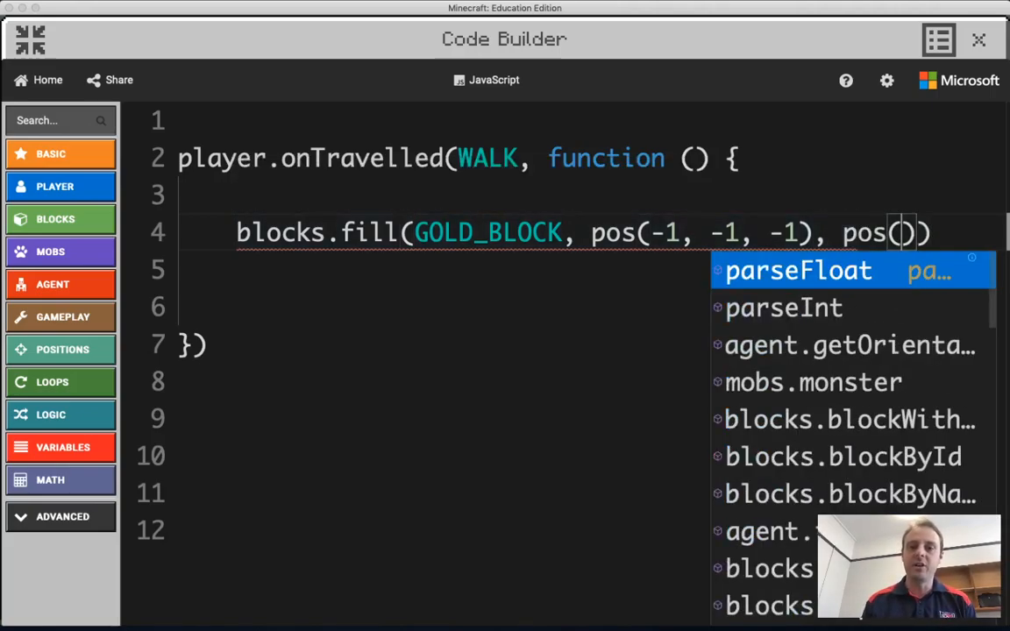
{"action": "type", "text": "1"}
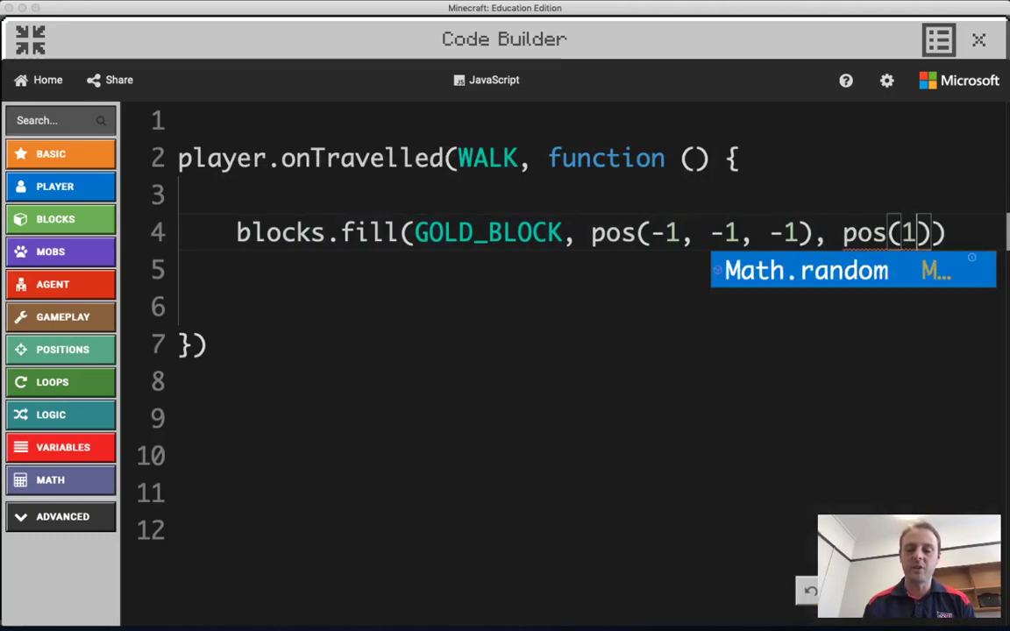
{"action": "type", "text": ", -1, 1))"}
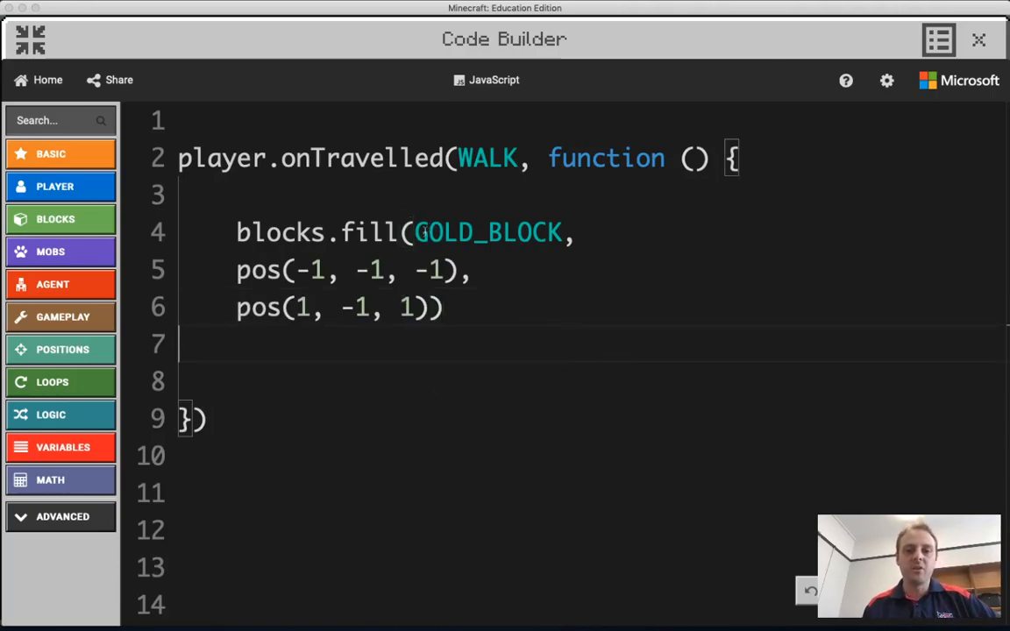
{"action": "double_click", "coordinate": [488, 232]}
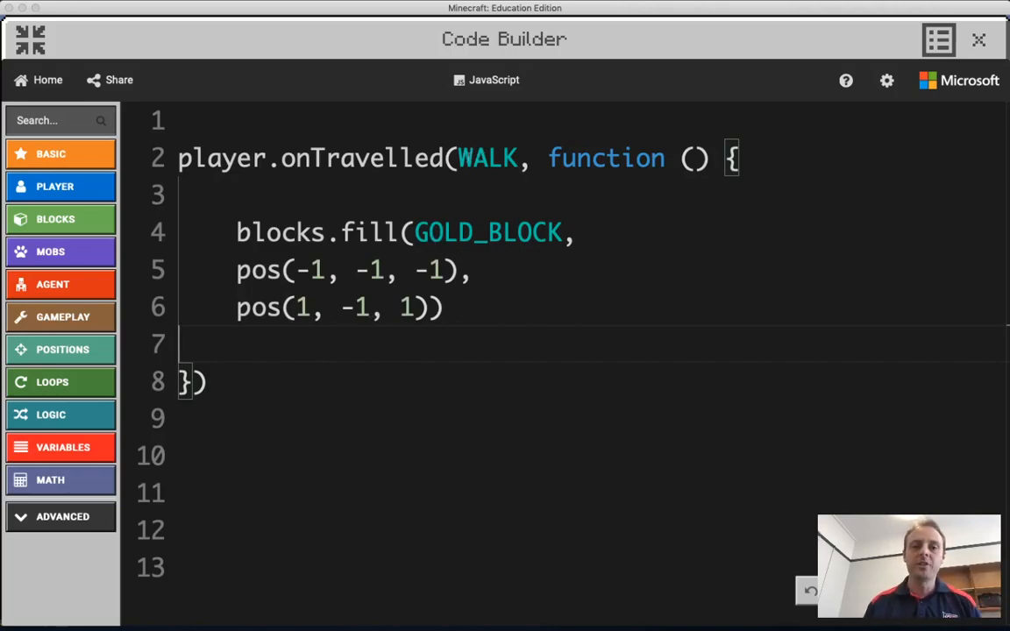
Try FLY as the trigger, revert to WALK, and return to the world to see gold paths
{"action": "type", "text": "fl"}
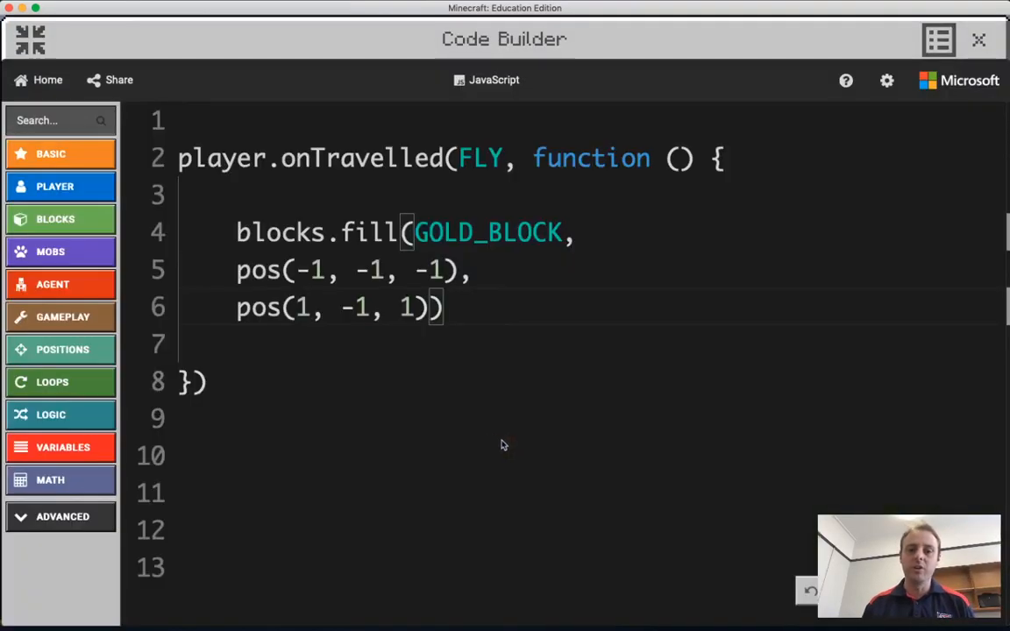
{"action": "mouse_move", "coordinate": [470, 309]}
{"action": "type", "text": "WALK"}
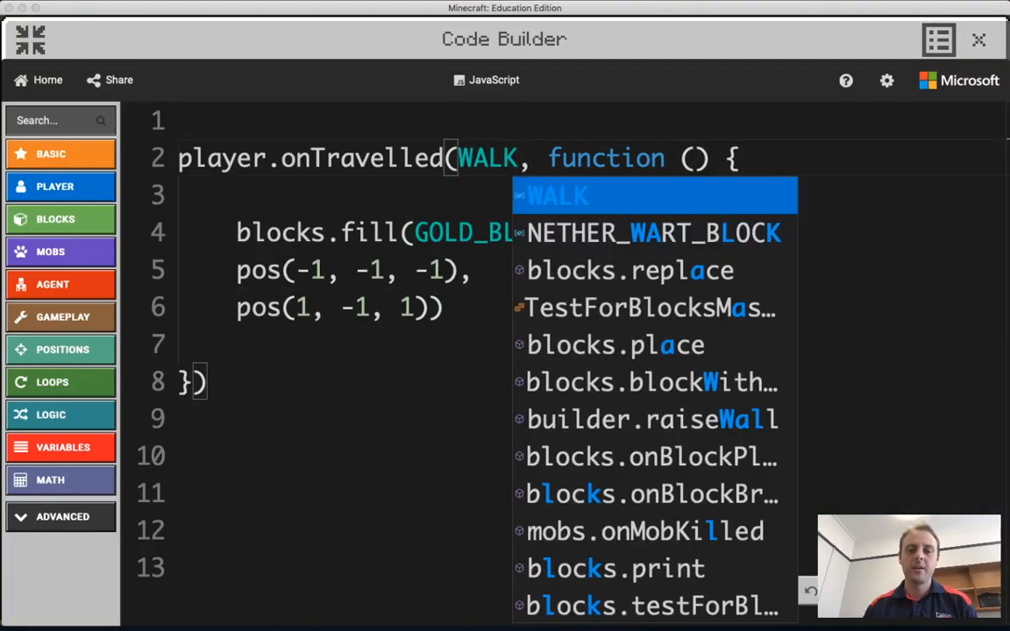
{"action": "left_click", "coordinate": [938, 39]}
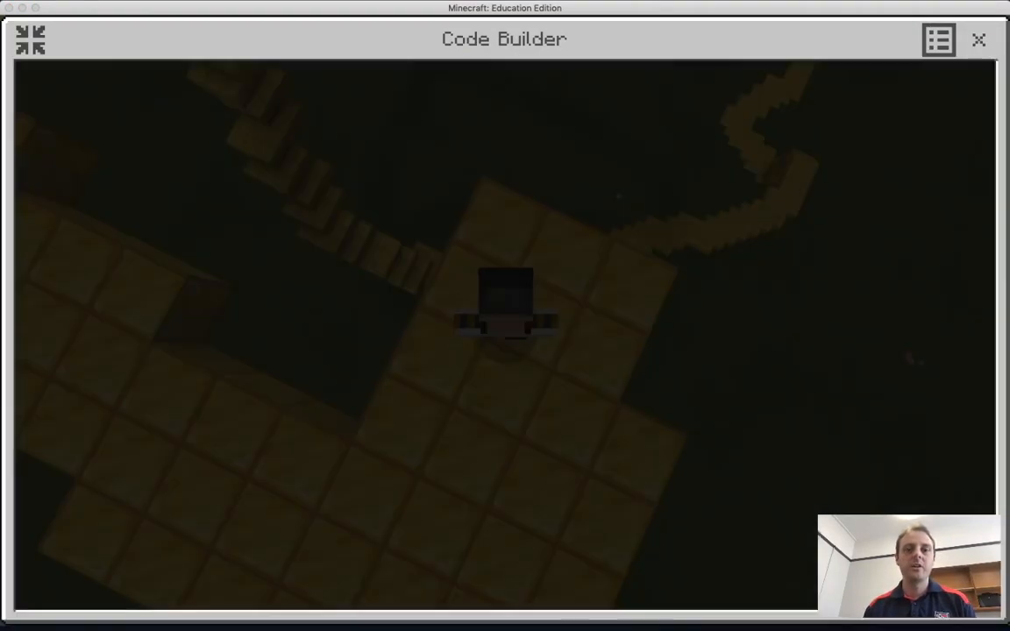
{"action": "left_click", "coordinate": [978, 38]}
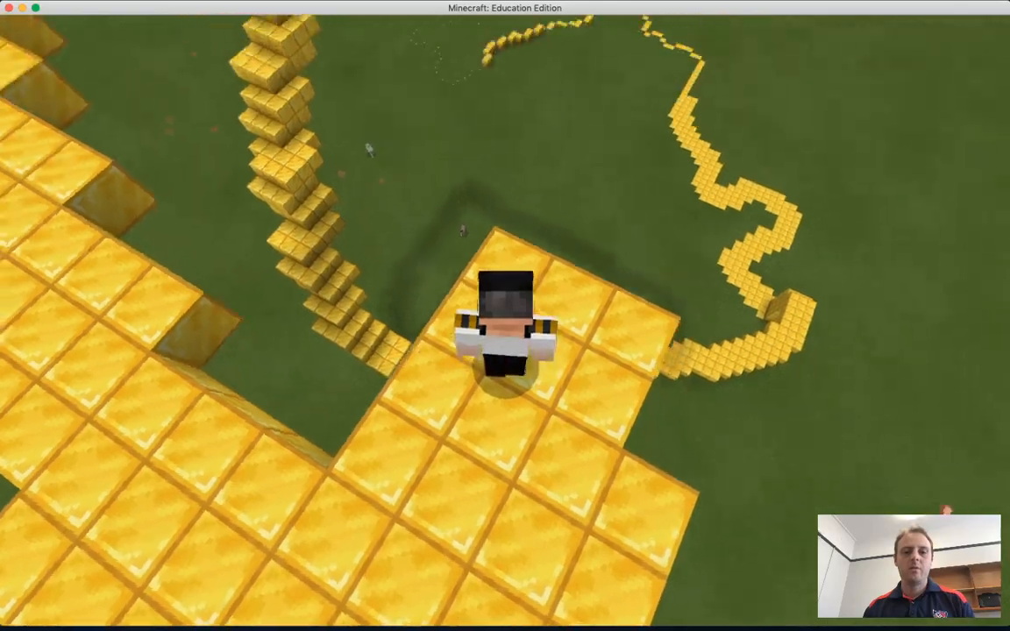